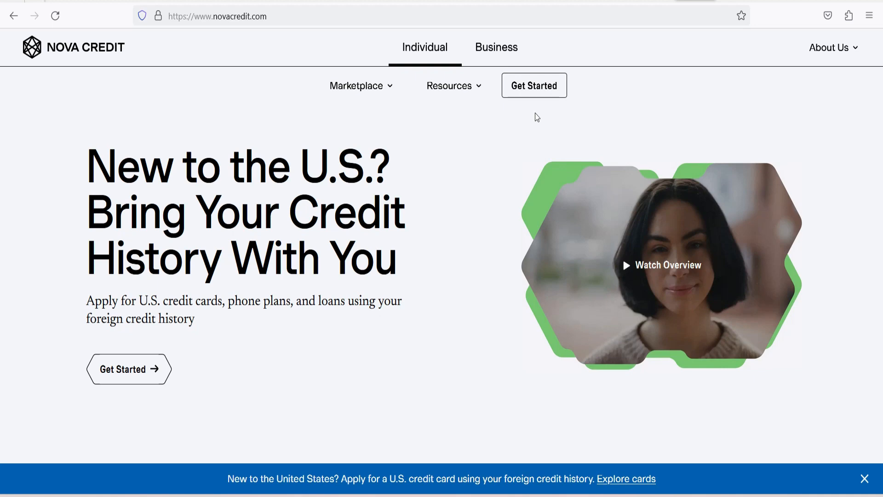
- Scroll past the hero and press logos to Our Offerings: credit cards, phone plans, auto and student loans
{"action": "scroll", "scroll_direction": "down", "scroll_amount": 3}
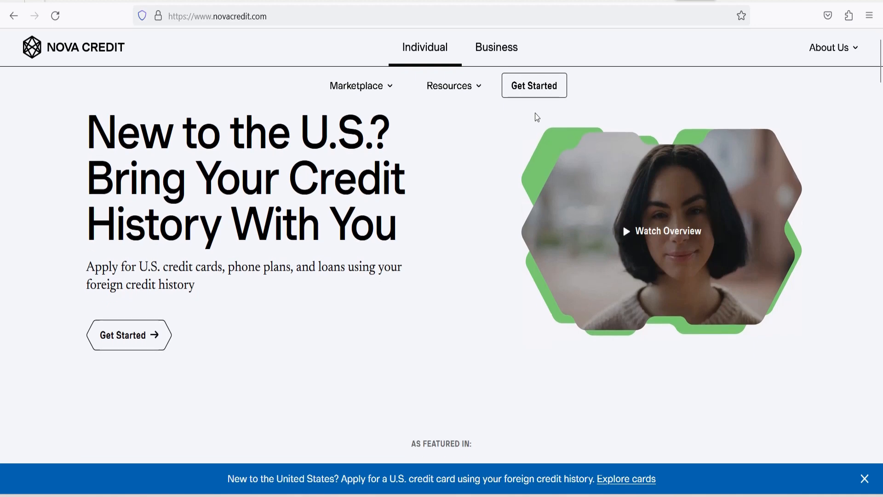
{"action": "scroll", "scroll_direction": "down", "scroll_amount": 3}
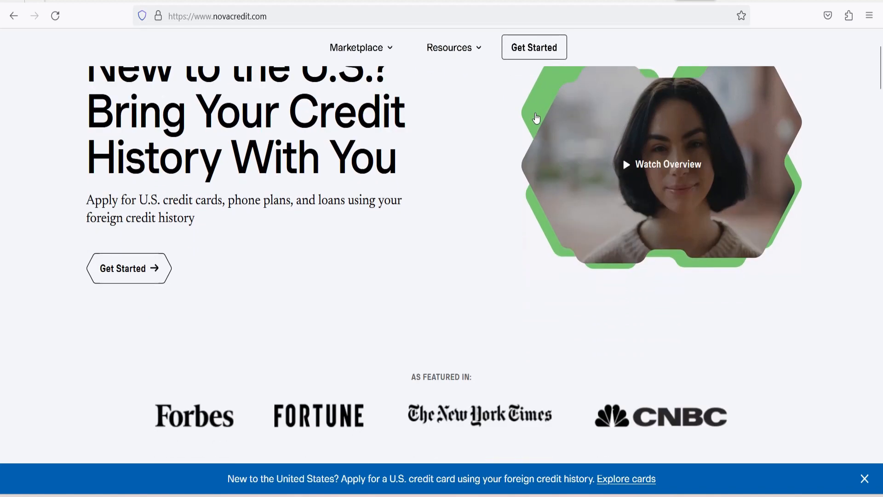
{"action": "scroll", "scroll_direction": "down", "scroll_amount": 3}
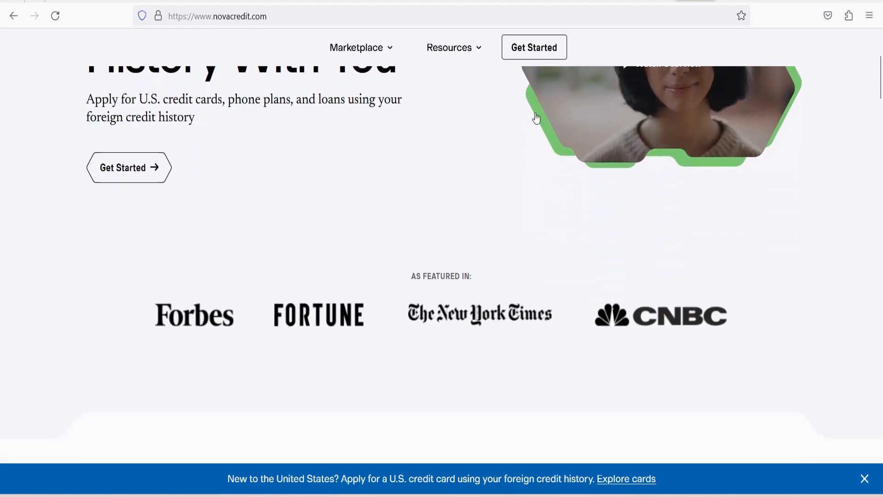
{"action": "scroll", "scroll_direction": "down", "scroll_amount": 3}
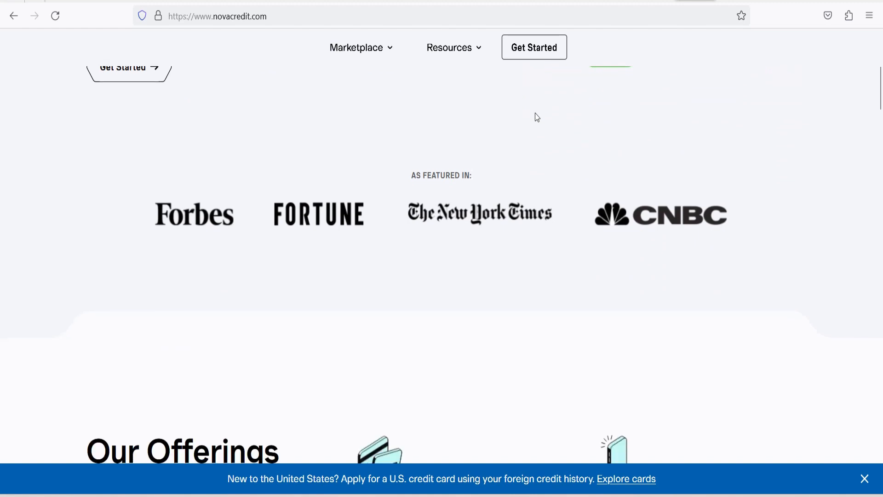
{"action": "scroll", "scroll_direction": "down", "scroll_amount": 3}
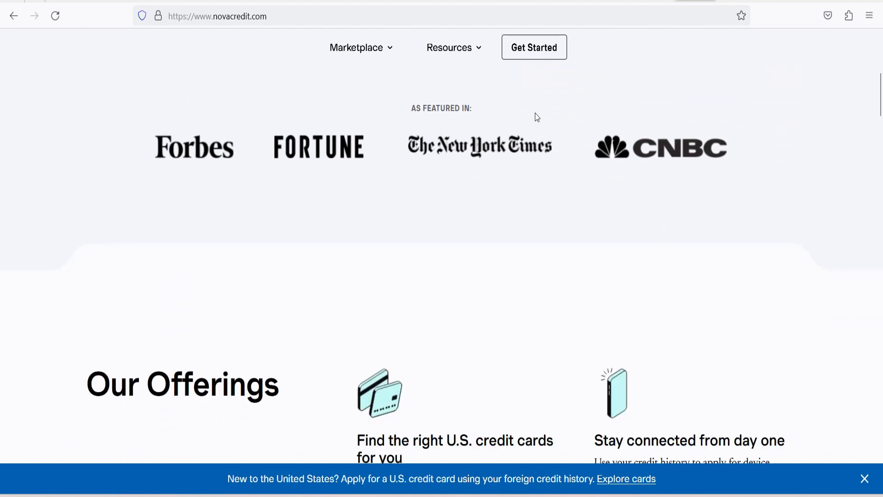
{"action": "scroll", "scroll_direction": "down", "scroll_amount": 3}
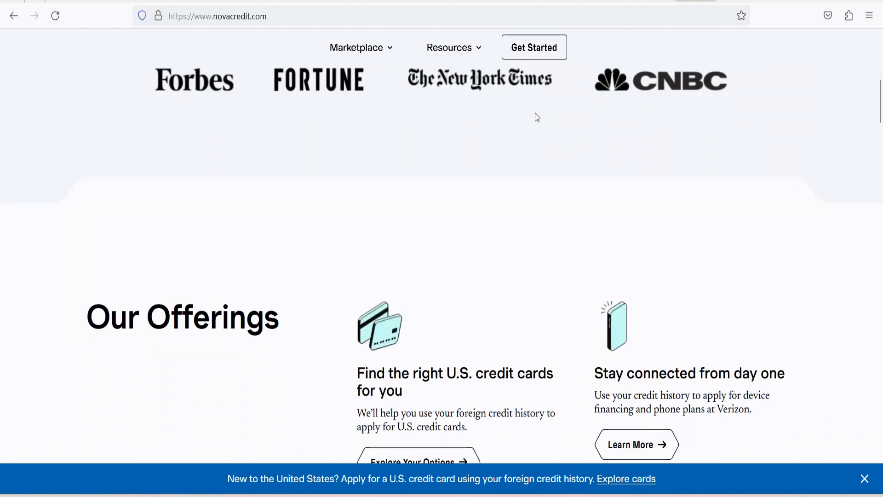
{"action": "scroll", "scroll_direction": "down", "scroll_amount": 3}
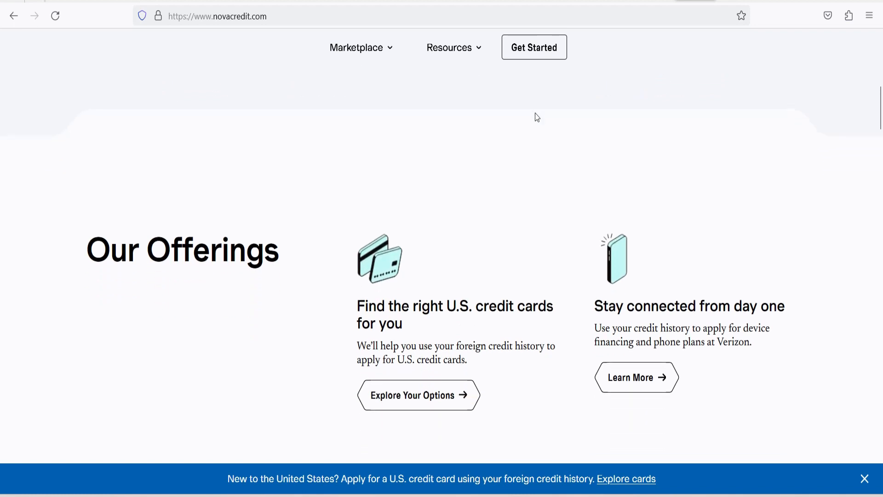
{"action": "scroll", "scroll_direction": "down", "scroll_amount": 3}
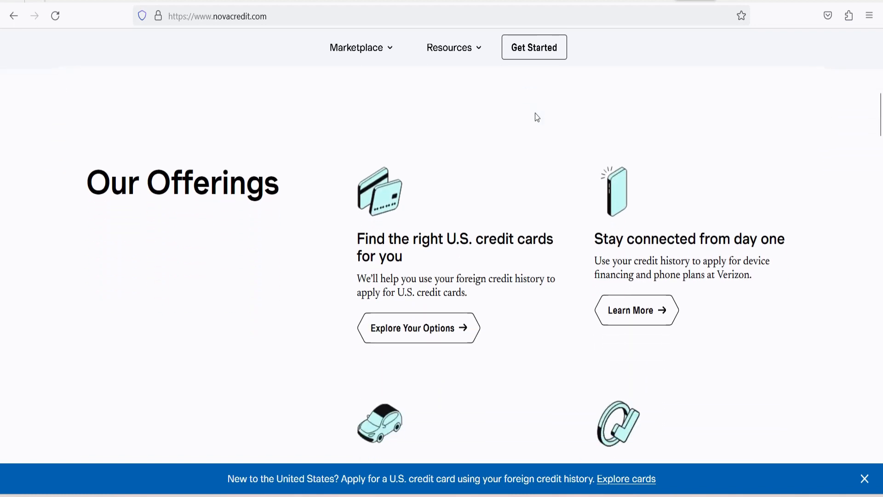
{"action": "scroll", "scroll_direction": "down", "scroll_amount": 3}
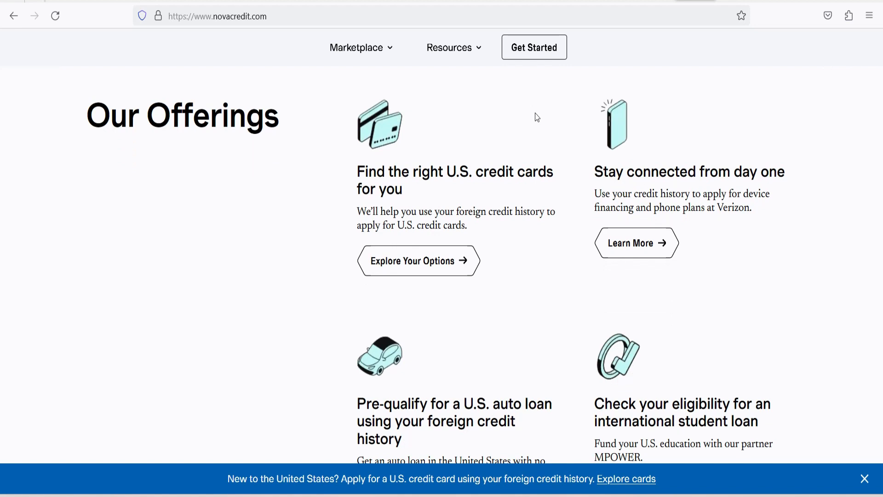
{"action": "scroll", "scroll_direction": "down", "scroll_amount": 3}
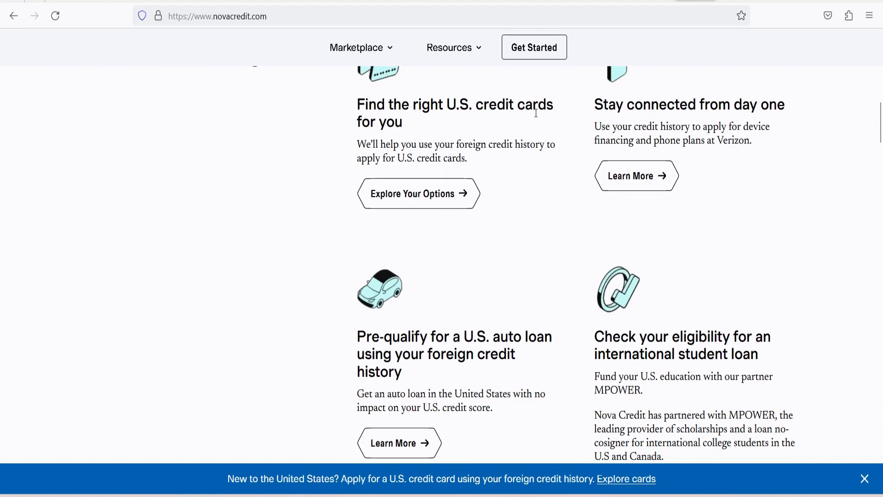
{"action": "scroll", "scroll_direction": "down", "scroll_amount": 3}
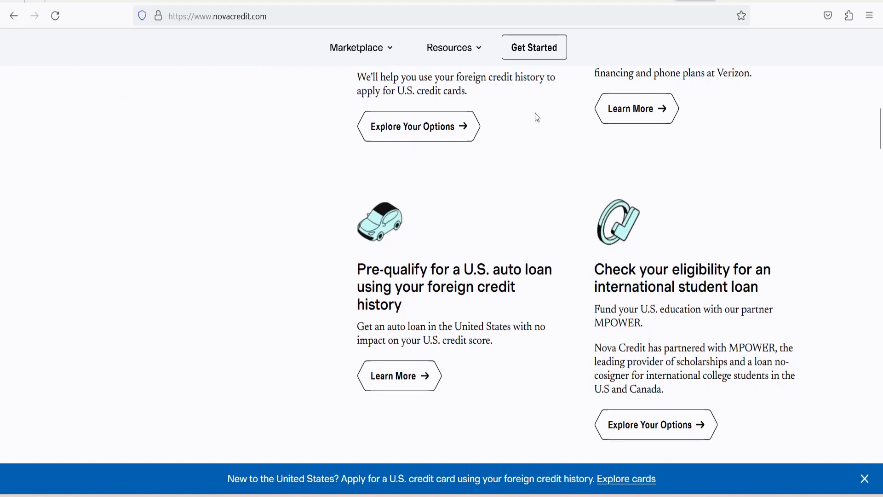
{"action": "scroll", "scroll_direction": "down", "scroll_amount": 3}
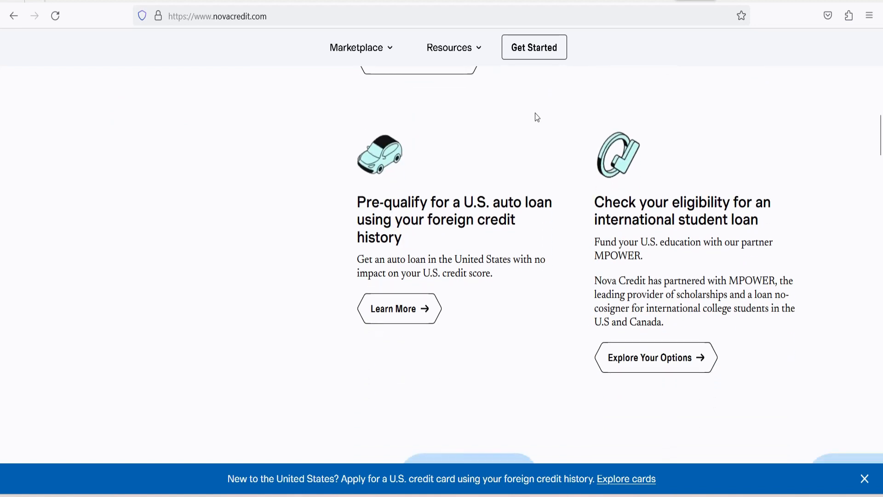
{"action": "scroll", "scroll_direction": "down", "scroll_amount": 3}
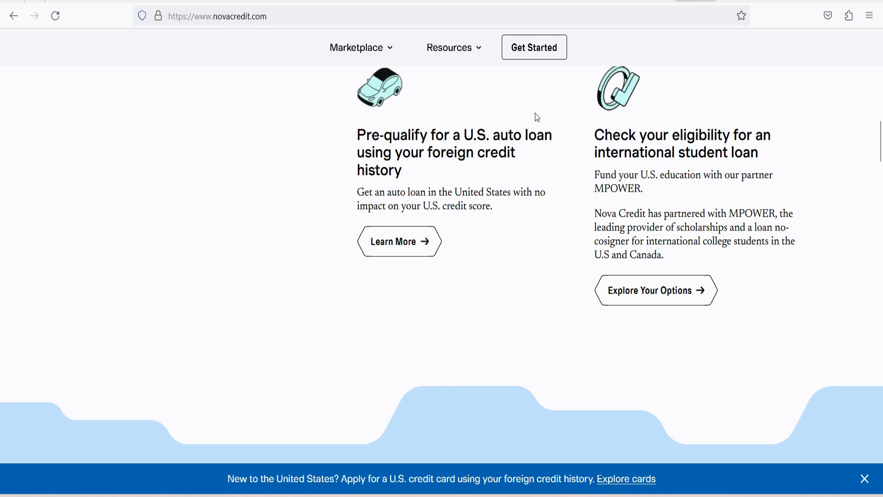
- Scroll past the Trusted by Thousands of Newcomers section and Our Impact video to How It Works
{"action": "scroll", "scroll_direction": "down", "scroll_amount": 3}
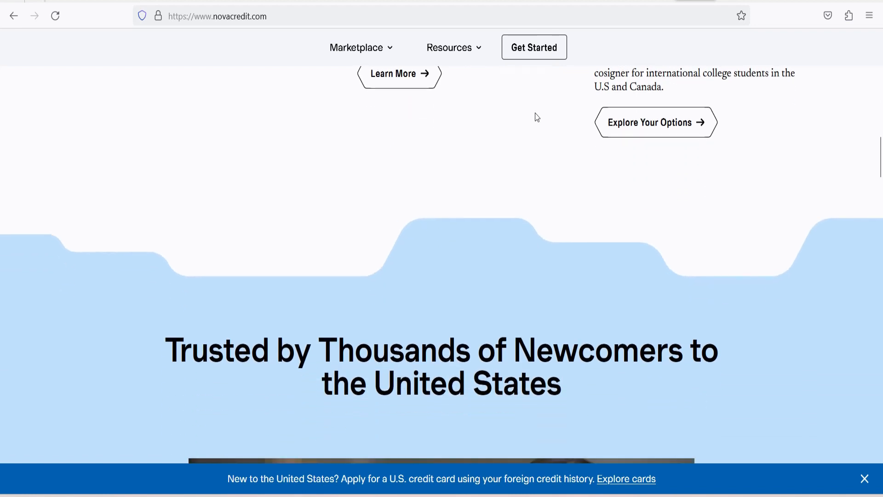
{"action": "scroll", "scroll_direction": "down", "scroll_amount": 3}
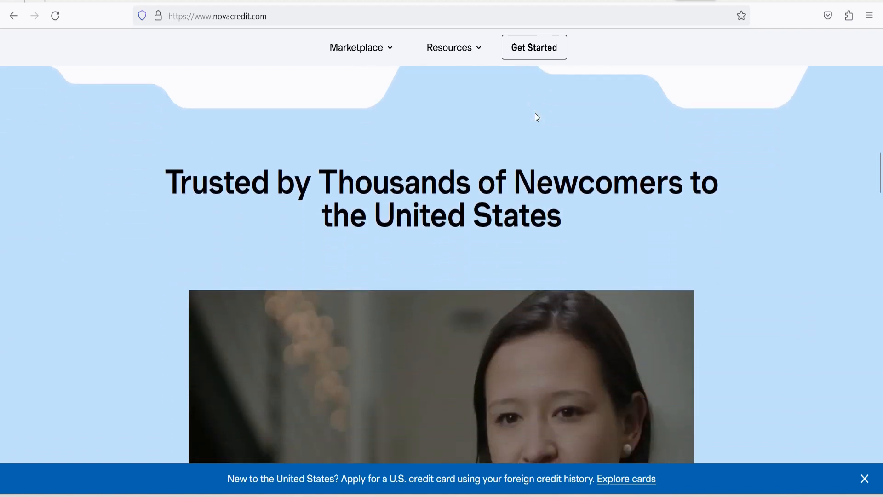
{"action": "scroll", "scroll_direction": "down", "scroll_amount": 3}
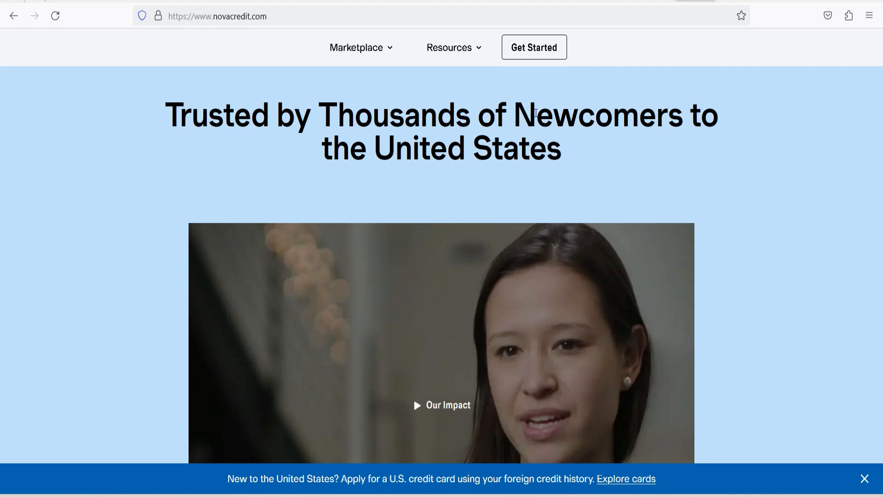
{"action": "scroll", "scroll_direction": "down", "scroll_amount": 3}
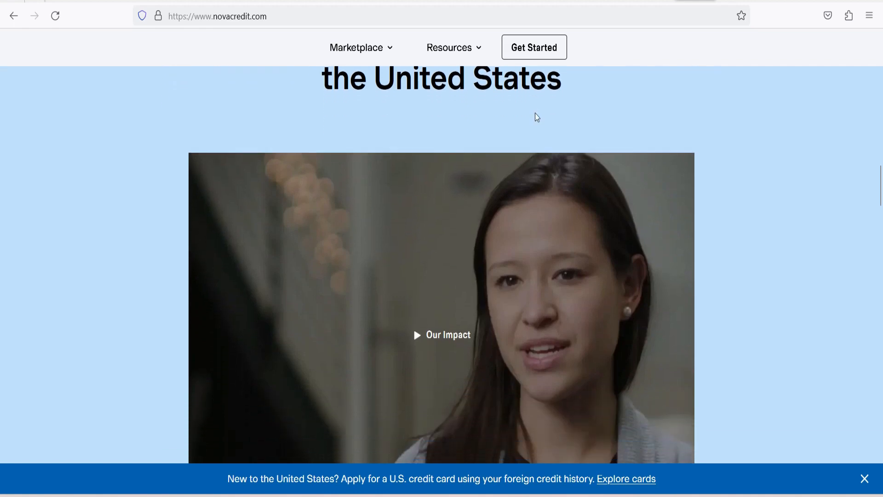
{"action": "scroll", "scroll_direction": "down", "scroll_amount": 3}
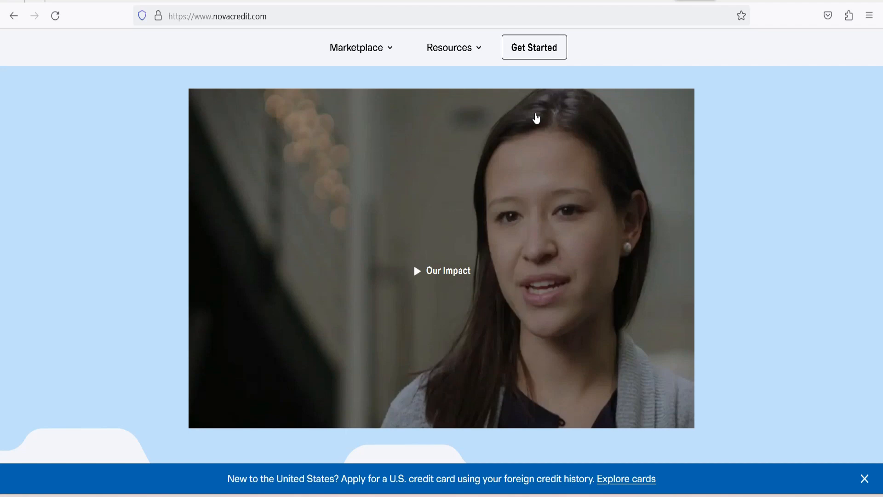
{"action": "scroll", "scroll_direction": "down", "scroll_amount": 3}
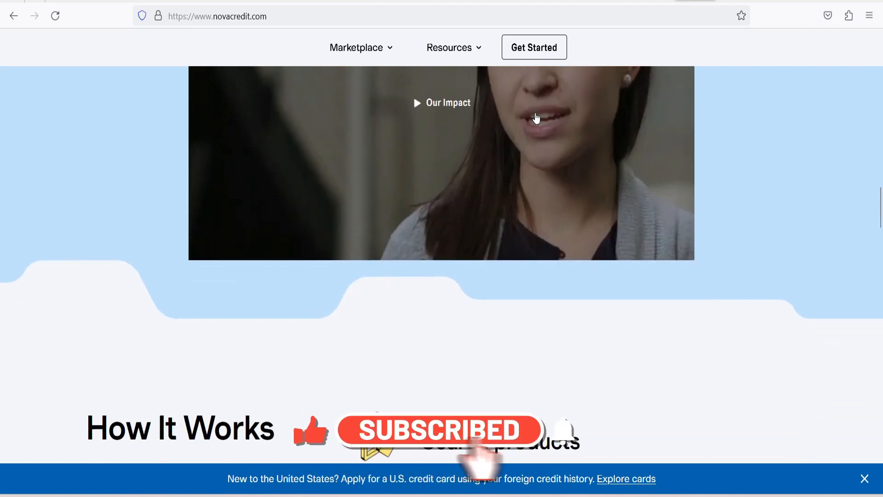
- Scroll through the three How It Works steps to the Check Your Eligibility section
{"action": "scroll", "scroll_direction": "down", "scroll_amount": 3}
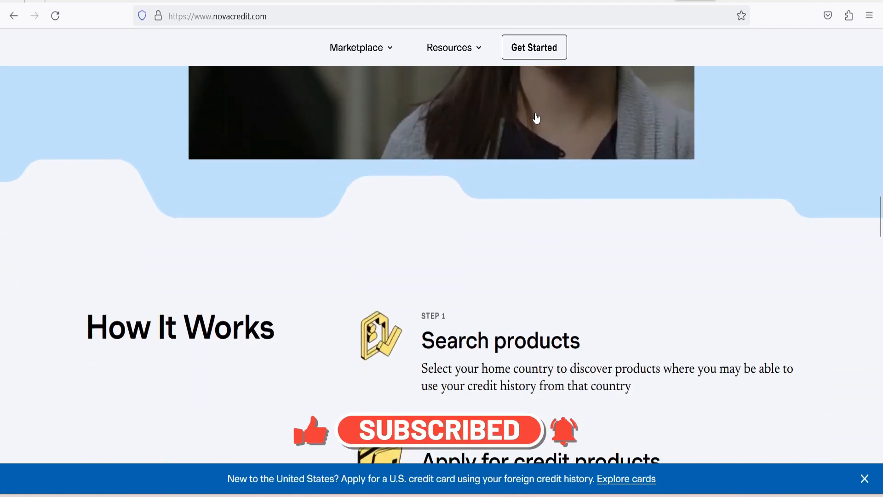
{"action": "scroll", "scroll_direction": "down", "scroll_amount": 3}
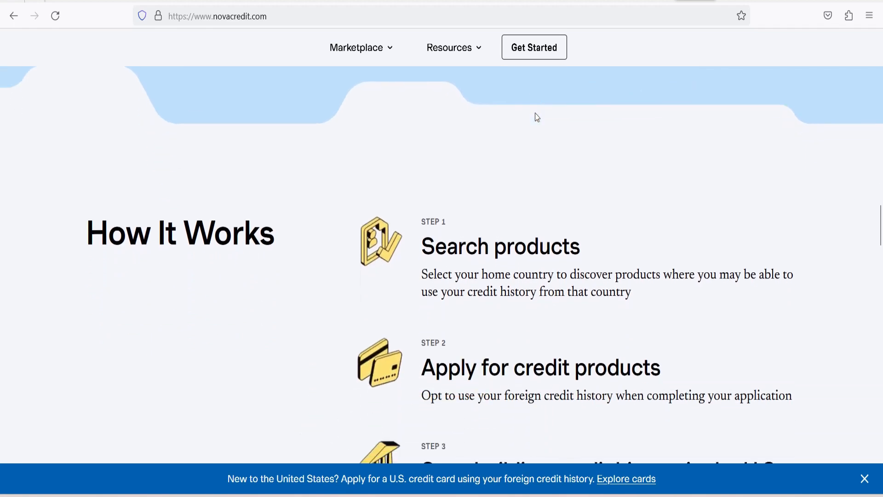
{"action": "scroll", "scroll_direction": "down", "scroll_amount": 3}
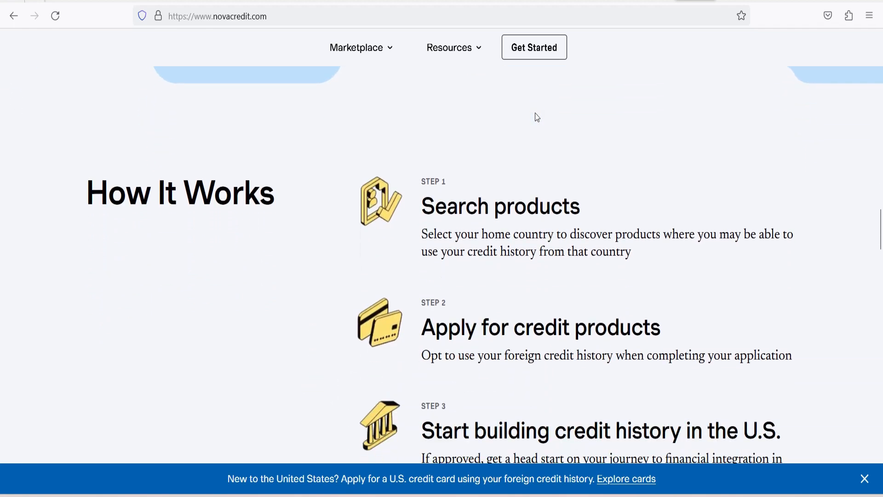
{"action": "scroll", "scroll_direction": "down", "scroll_amount": 3}
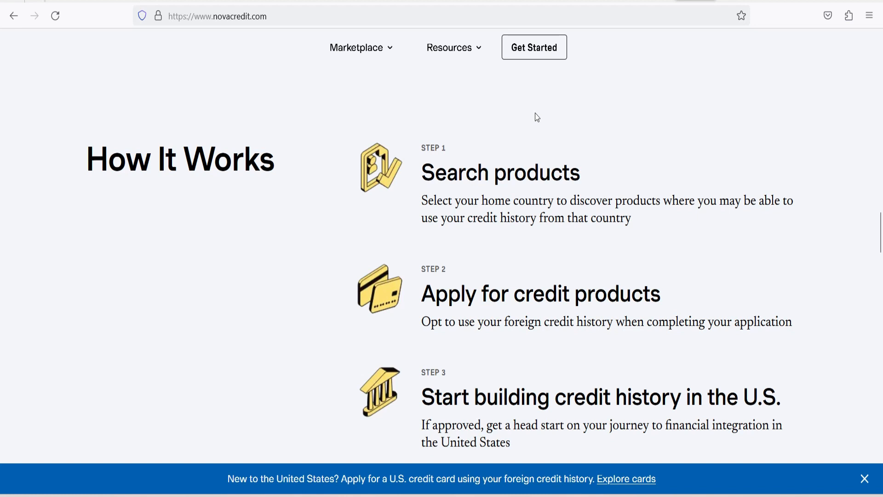
{"action": "scroll", "scroll_direction": "down", "scroll_amount": 3}
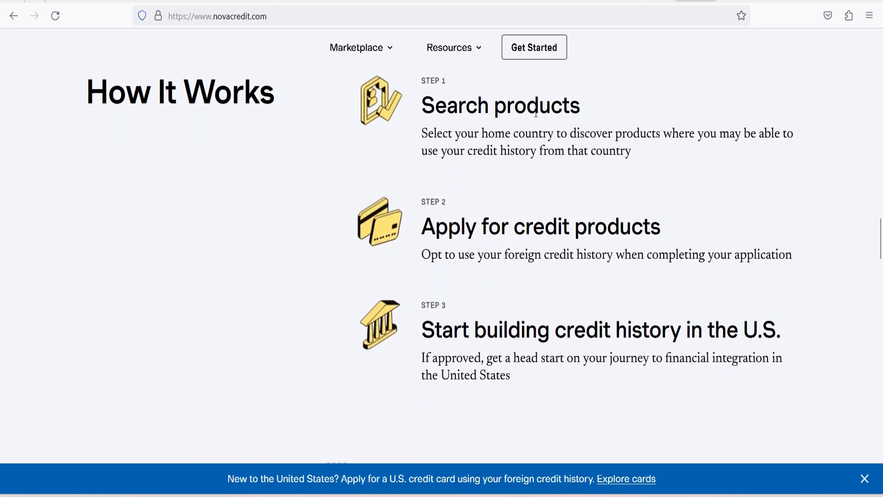
{"action": "scroll", "scroll_direction": "down", "scroll_amount": 3}
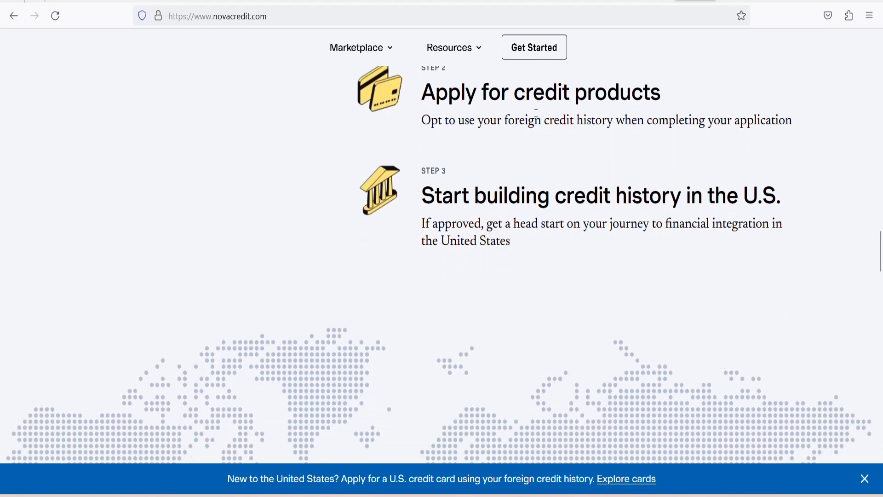
{"action": "mouse_move", "coordinate": [536, 116]}
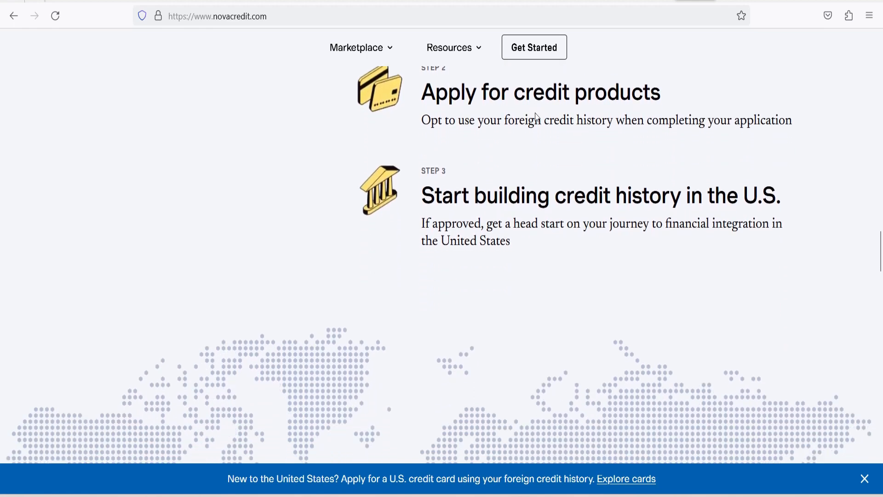
{"action": "scroll", "scroll_direction": "down", "scroll_amount": 3}
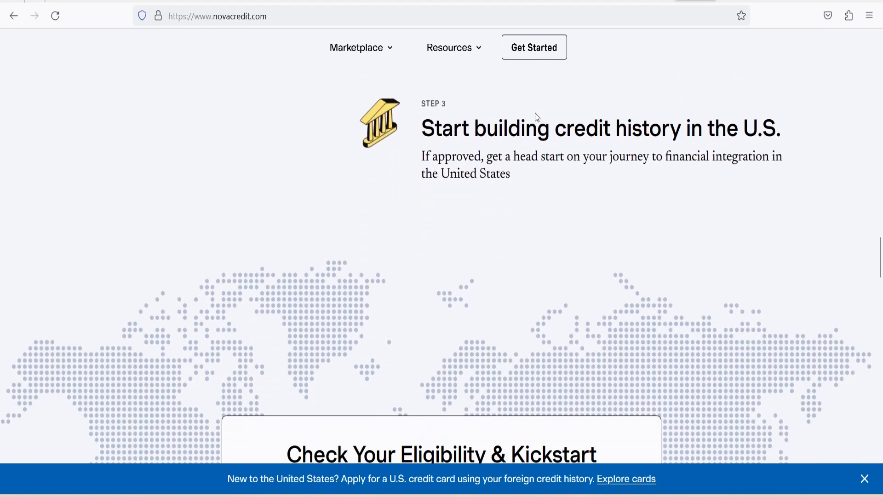
{"action": "scroll", "scroll_direction": "down", "scroll_amount": 3}
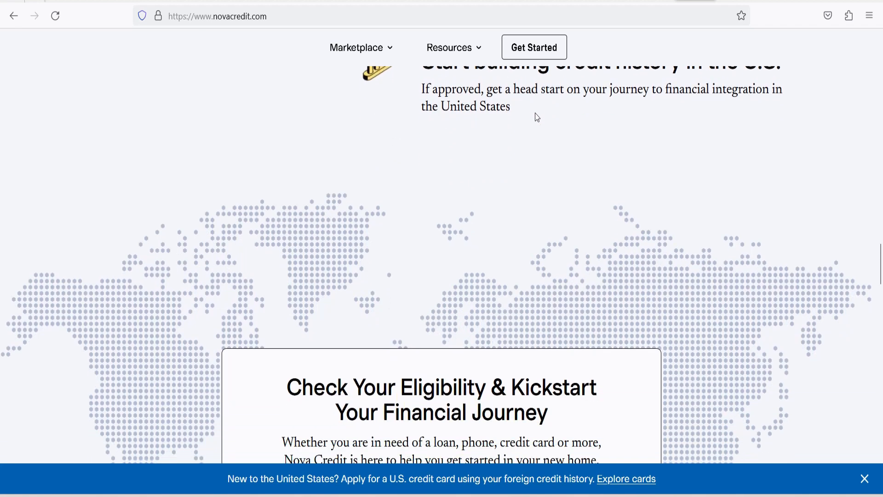
- Center the Check Your Eligibility panel with its 'I moved to the U.S. from...' dropdown
{"action": "scroll", "scroll_direction": "down", "scroll_amount": 3}
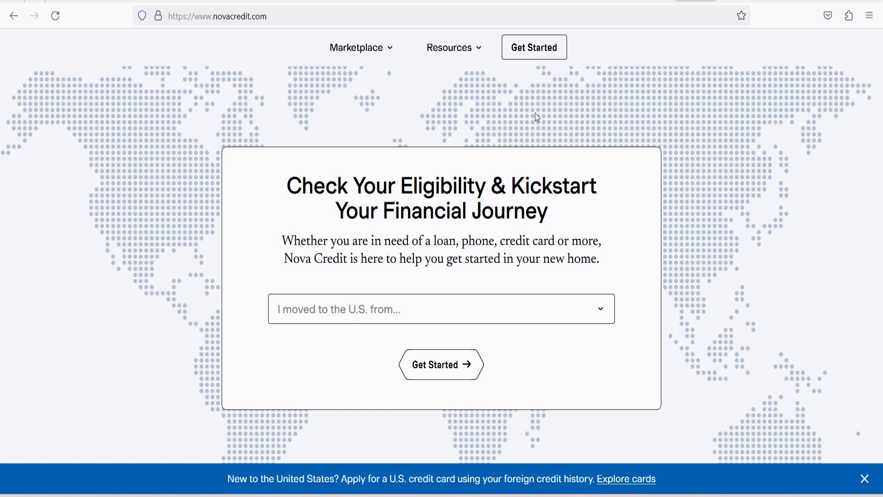
{"action": "mouse_move", "coordinate": [476, 282]}
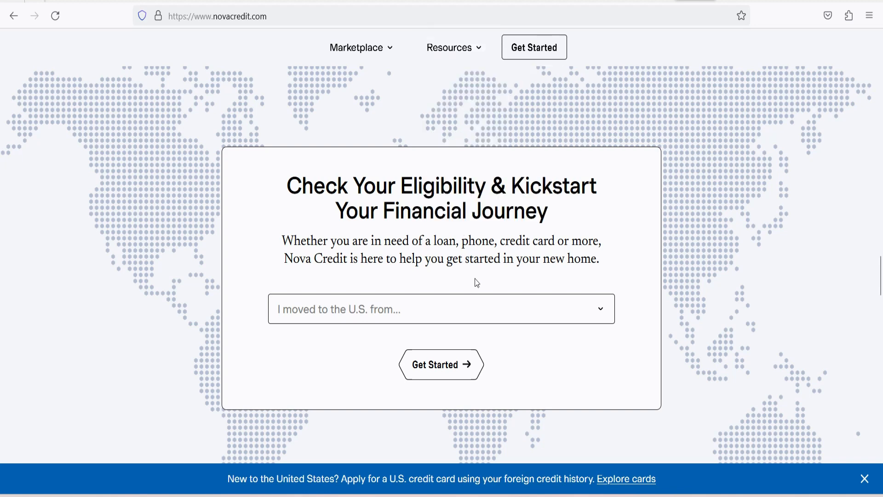
{"action": "left_click", "coordinate": [442, 309]}
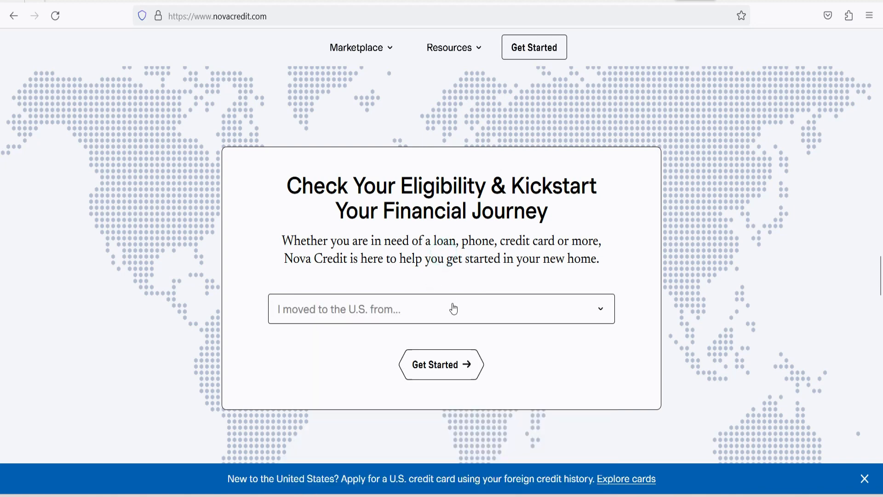
{"action": "left_click", "coordinate": [442, 309]}
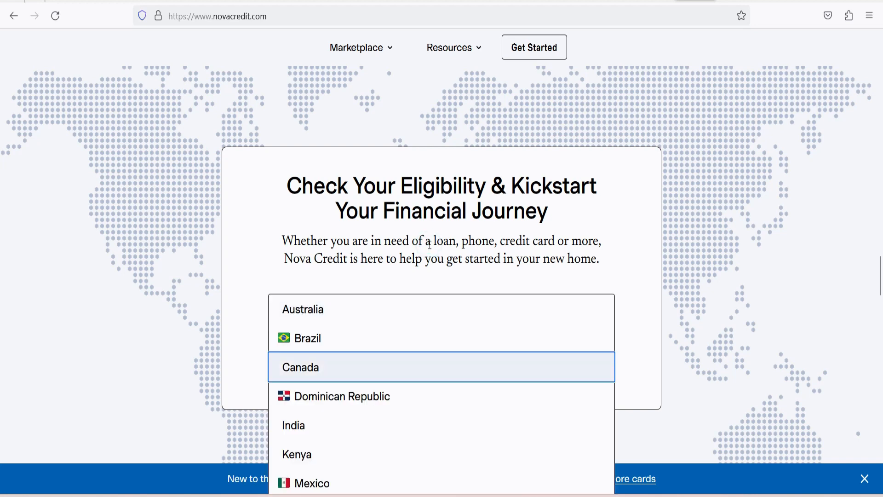
{"action": "scroll", "scroll_direction": "down", "scroll_amount": 3}
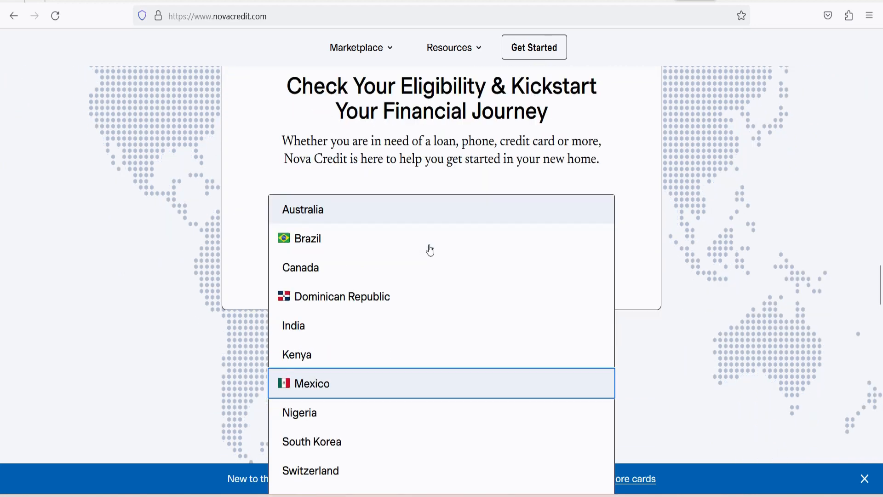
{"action": "scroll", "scroll_direction": "down", "scroll_amount": 3}
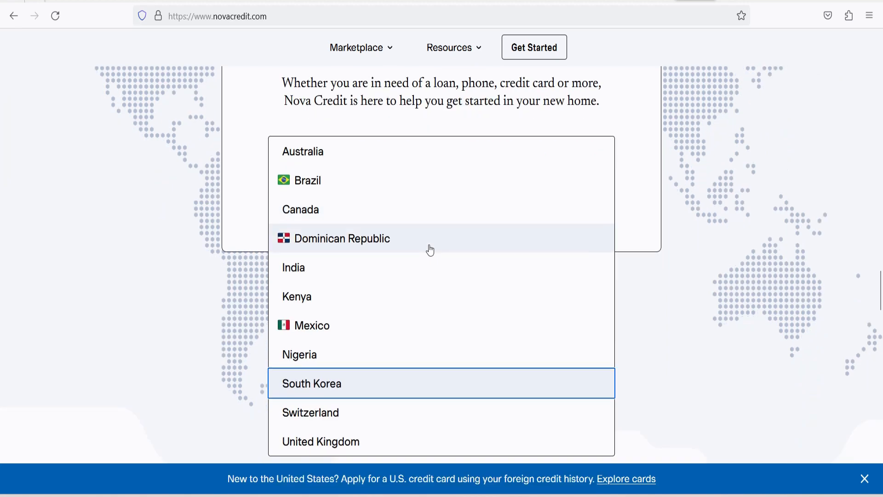
{"action": "scroll", "scroll_direction": "down", "scroll_amount": 3}
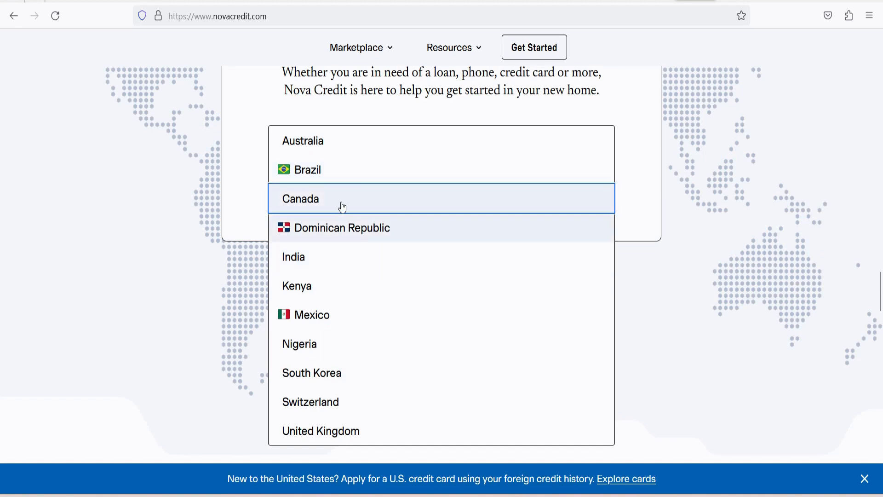
{"action": "mouse_move", "coordinate": [253, 165]}
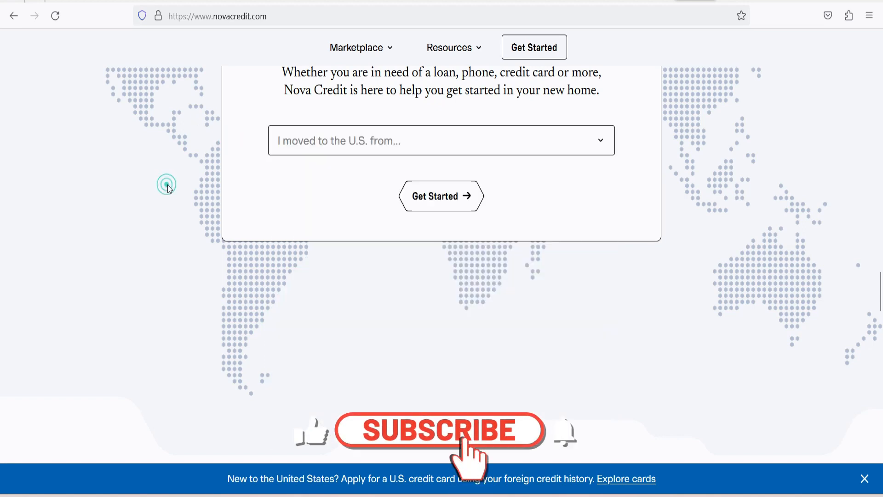
{"action": "left_click", "coordinate": [441, 140]}
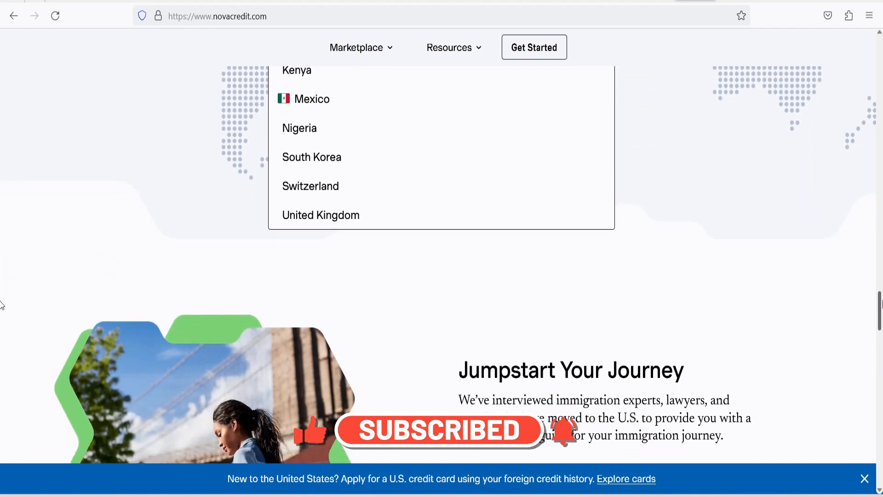
- Choose Dominican Republic as home country, then scroll to Guides & Resources for U.S. Newcomers
{"action": "scroll", "scroll_direction": "down", "scroll_amount": 3}
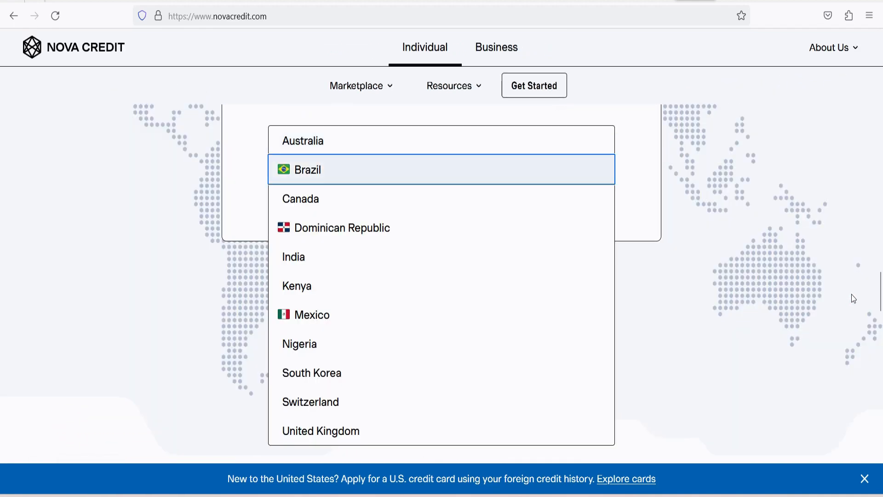
{"action": "scroll", "scroll_direction": "down", "scroll_amount": 3}
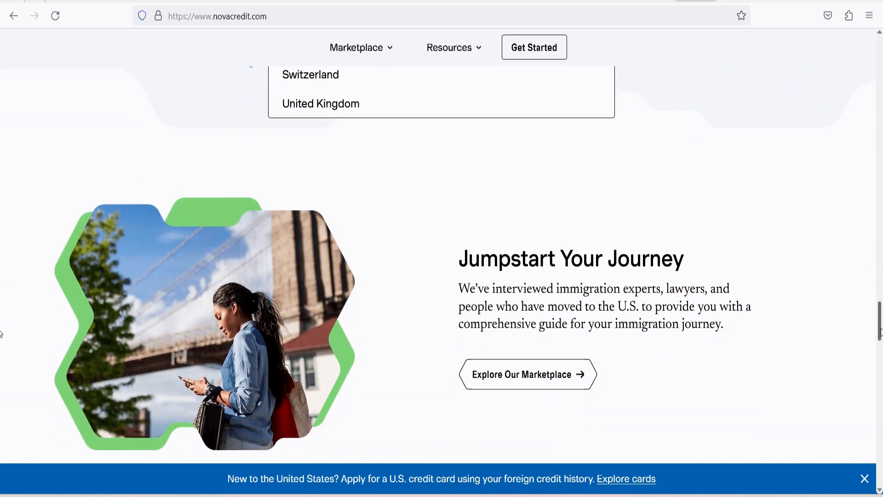
{"action": "scroll", "scroll_direction": "down", "scroll_amount": 3}
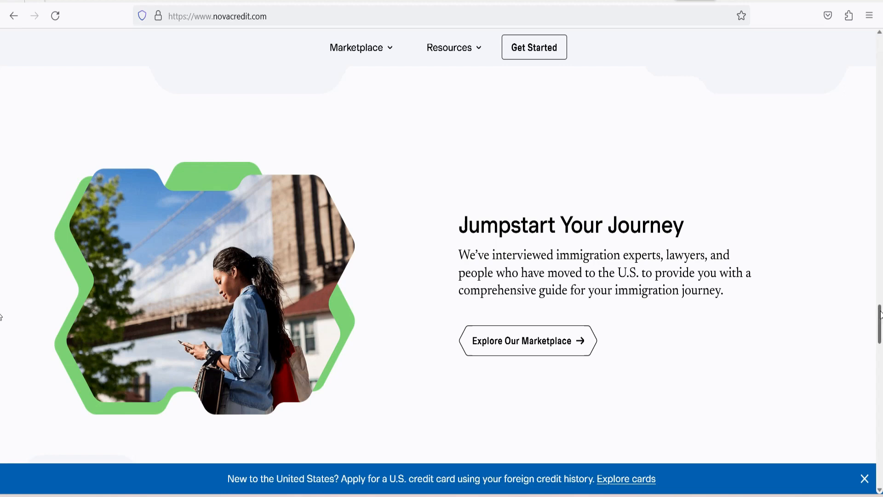
{"action": "scroll", "scroll_direction": "down", "scroll_amount": 3}
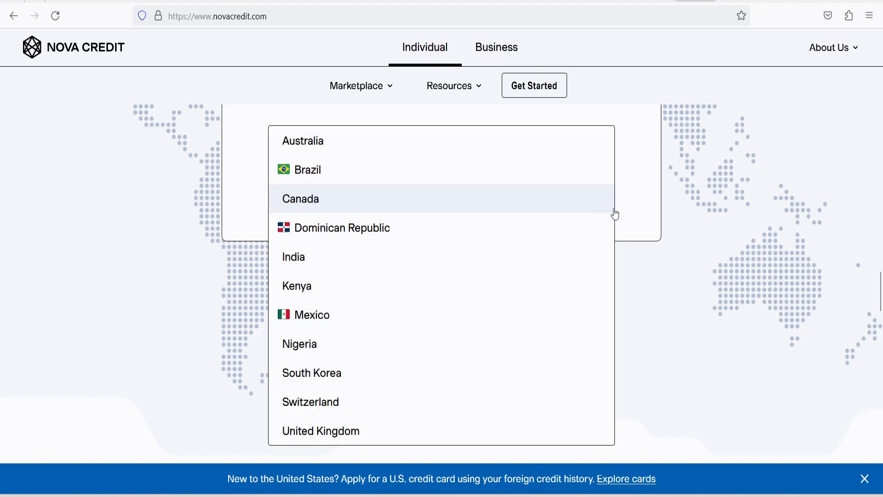
{"action": "left_click", "coordinate": [341, 227]}
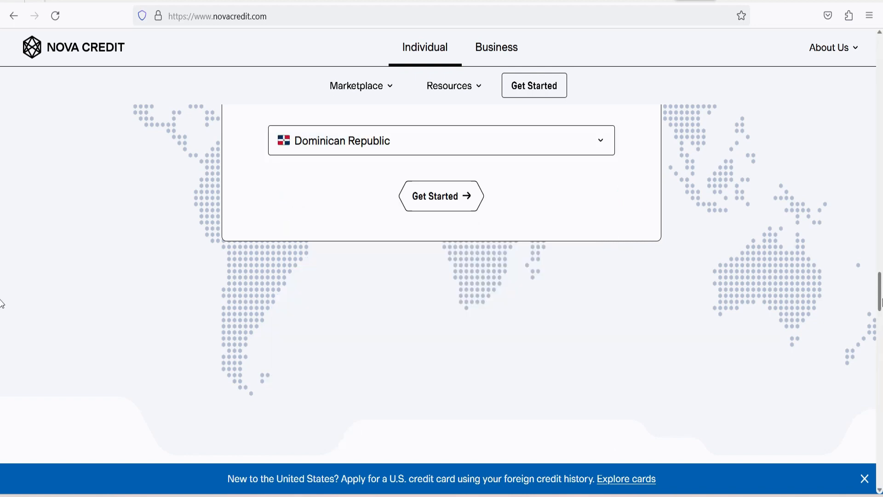
{"action": "scroll", "scroll_direction": "down", "scroll_amount": 3}
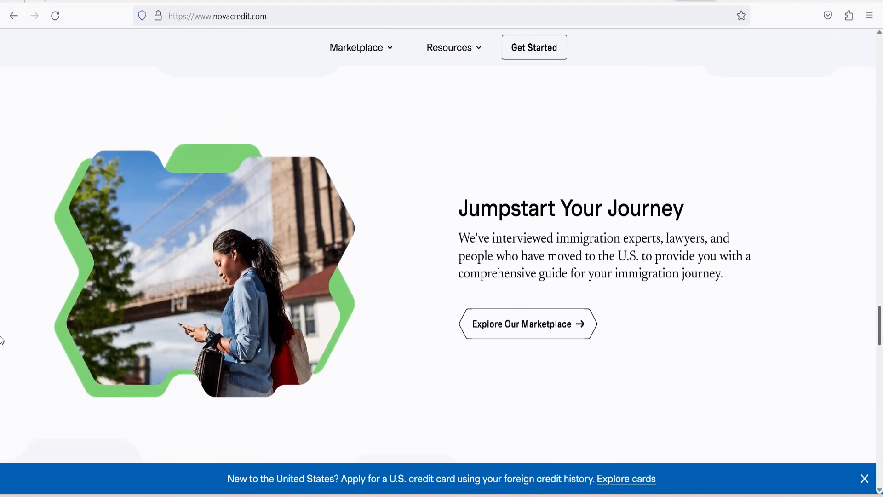
{"action": "scroll", "scroll_direction": "down", "scroll_amount": 3}
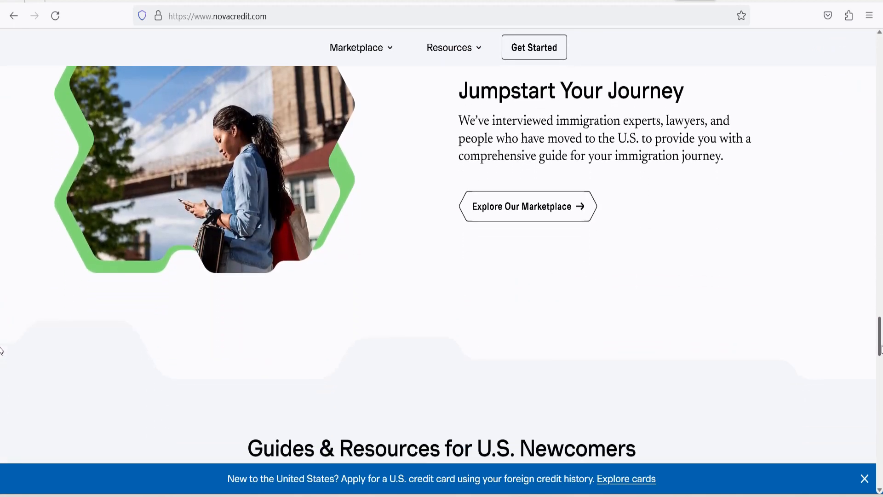
- Expand the 'Is Nova Credit free to use?' FAQ answer and reopen the home-country list
{"action": "scroll", "scroll_direction": "down", "scroll_amount": 3}
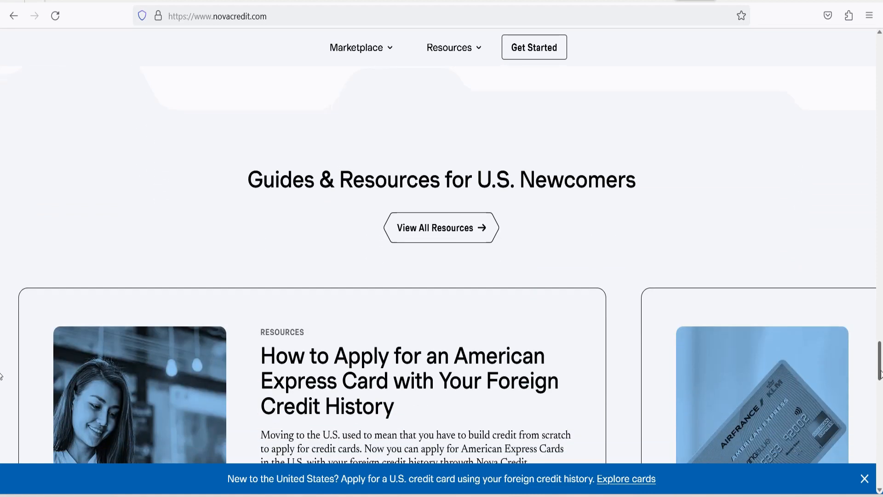
{"action": "scroll", "scroll_direction": "down", "scroll_amount": 3}
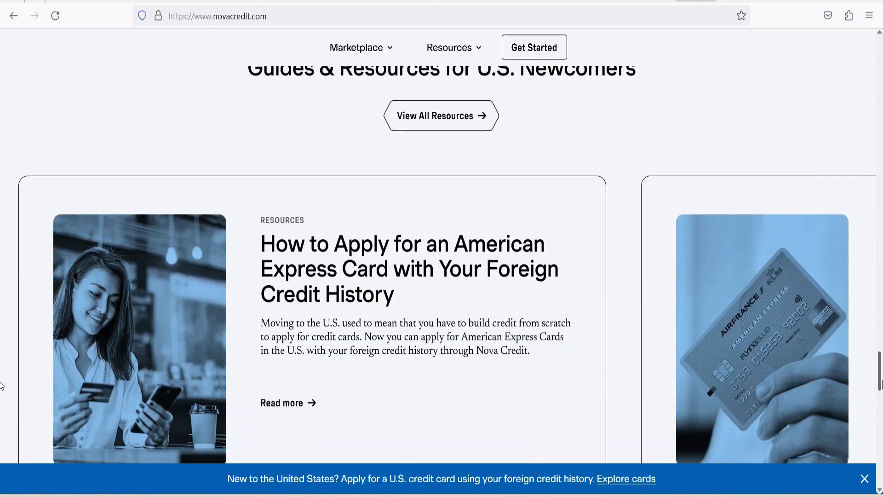
{"action": "scroll", "scroll_direction": "down", "scroll_amount": 3}
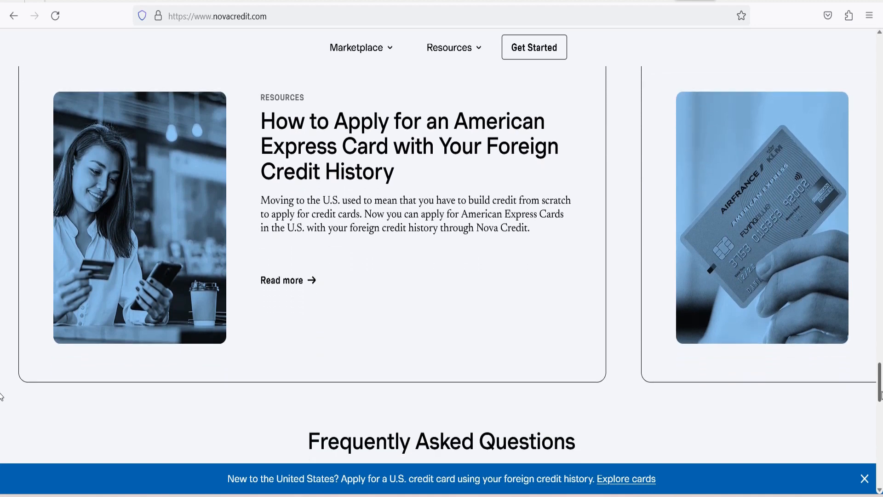
{"action": "scroll", "scroll_direction": "down", "scroll_amount": 3}
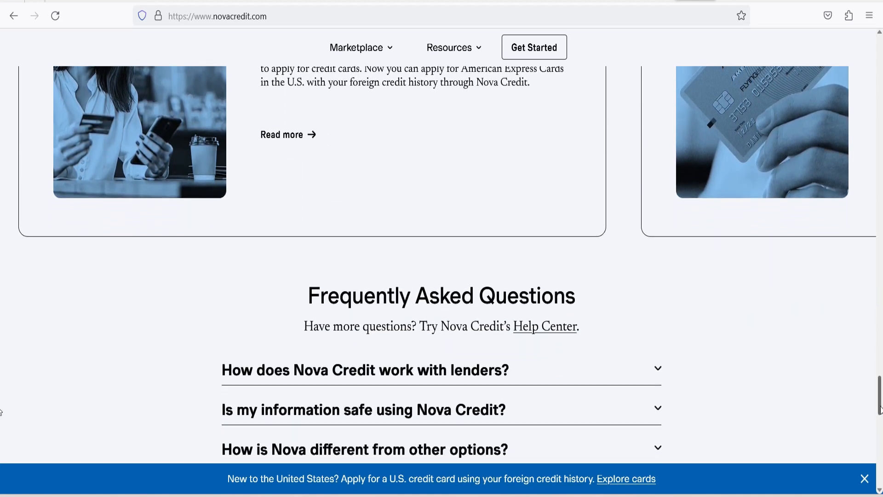
{"action": "scroll", "scroll_direction": "down", "scroll_amount": 3}
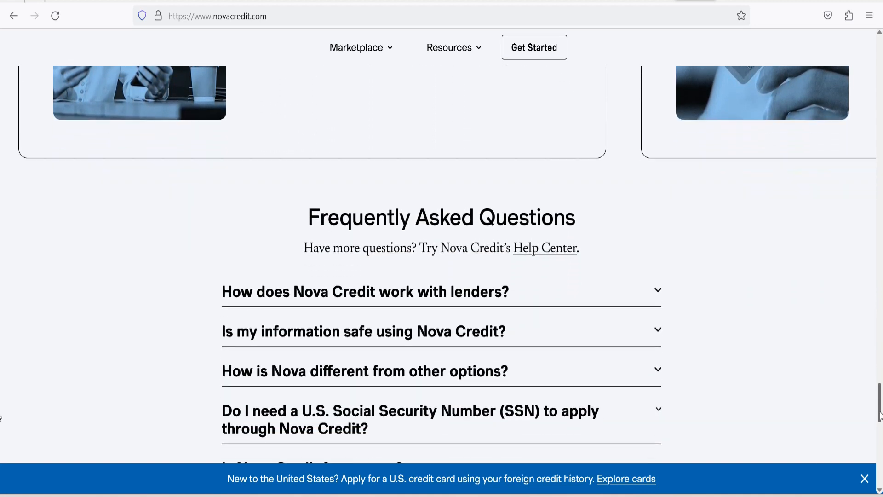
{"action": "scroll", "scroll_direction": "down", "scroll_amount": 3}
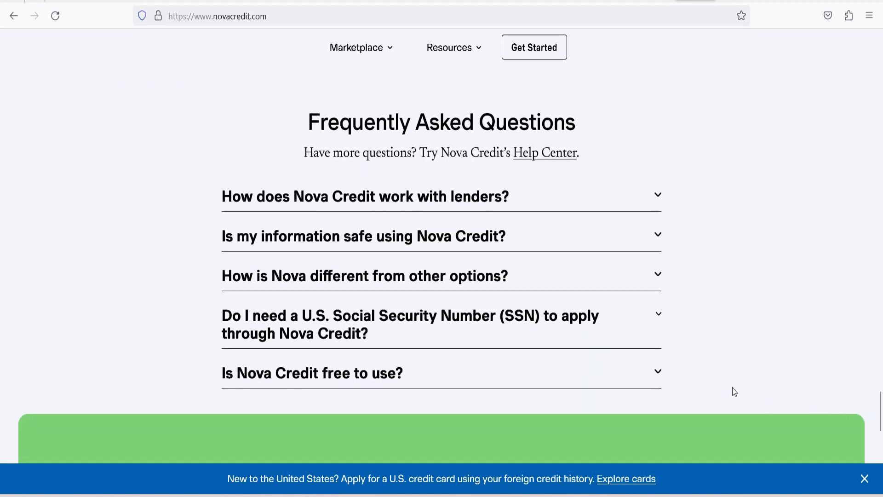
{"action": "left_click", "coordinate": [312, 373]}
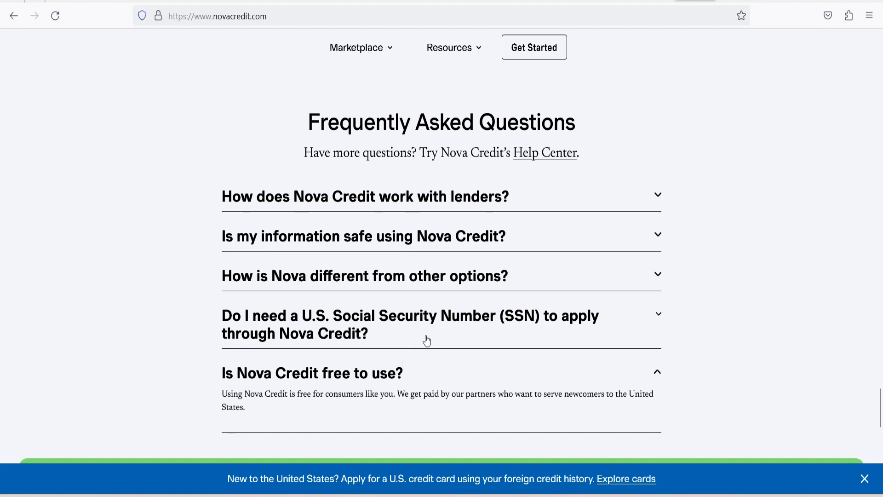
{"action": "left_click", "coordinate": [410, 324]}
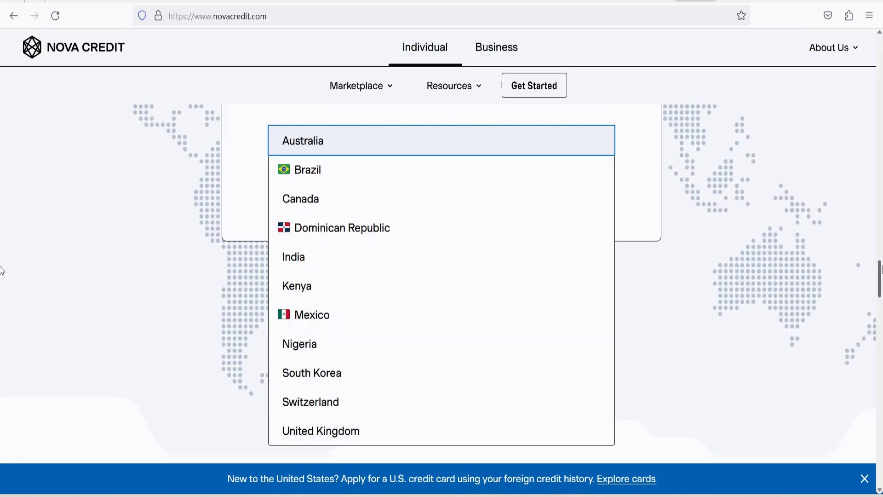
- Pick United Kingdom as the home country and start the eligibility questionnaire
{"action": "scroll", "scroll_direction": "down", "scroll_amount": 3}
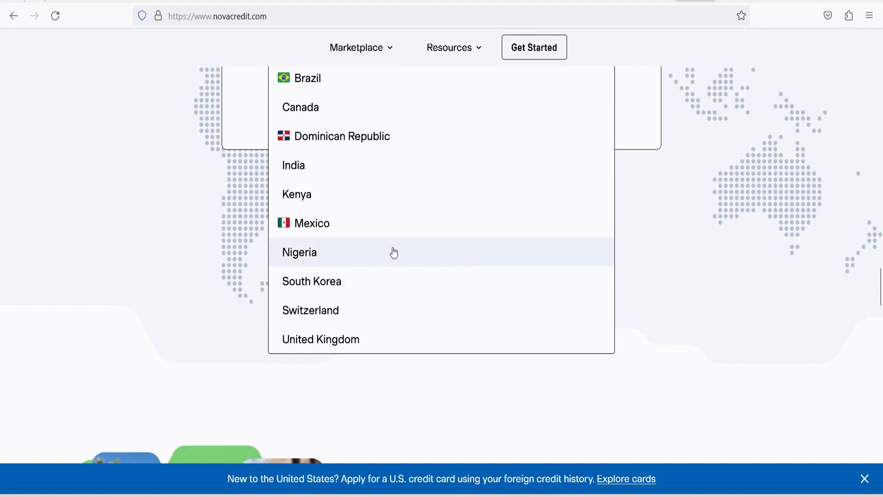
{"action": "mouse_move", "coordinate": [320, 339]}
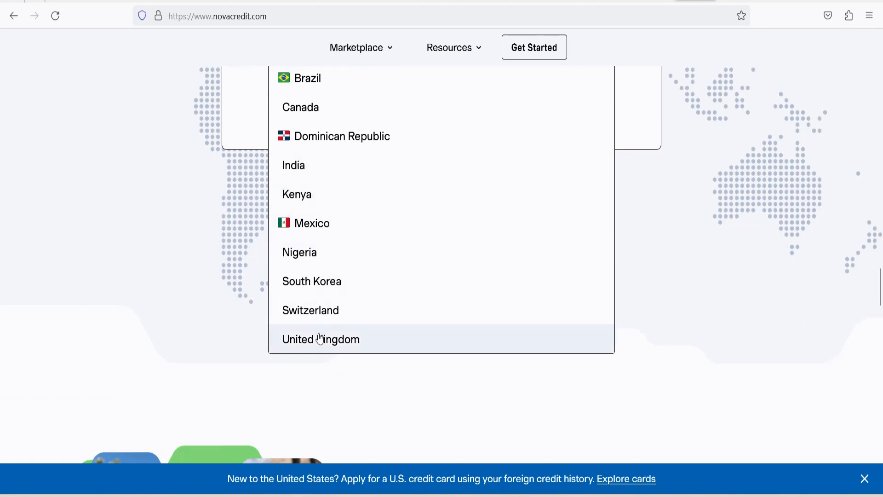
{"action": "left_click", "coordinate": [321, 339]}
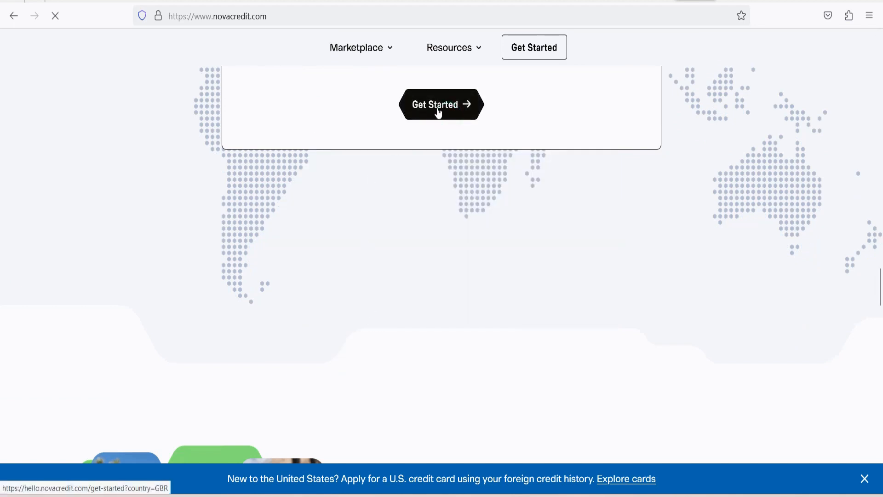
{"action": "left_click", "coordinate": [441, 105]}
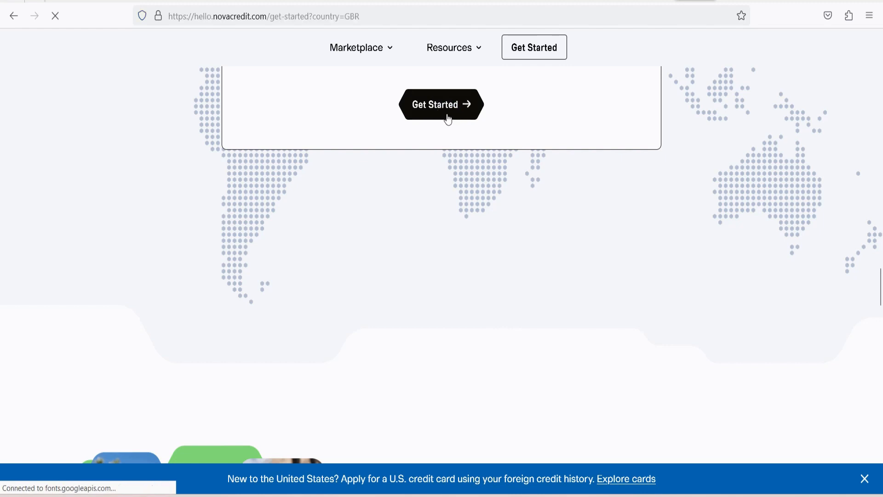
{"action": "left_click", "coordinate": [442, 105]}
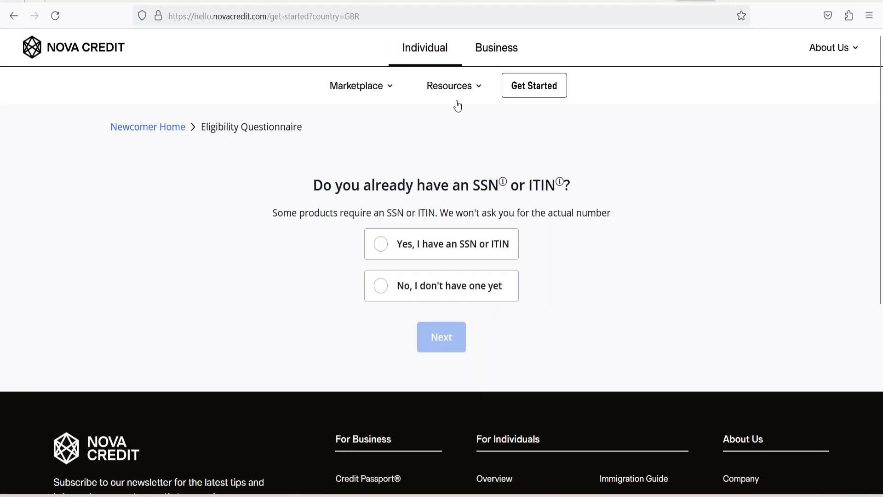
- Answer 'No, I don't have one yet' for SSN/ITIN and 'Yes, I'm already here'
{"action": "left_click", "coordinate": [358, 85]}
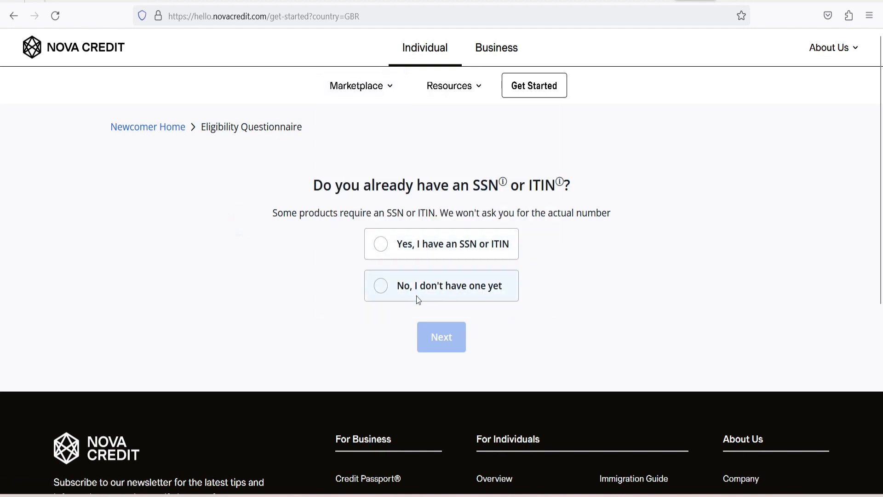
{"action": "left_click", "coordinate": [381, 285]}
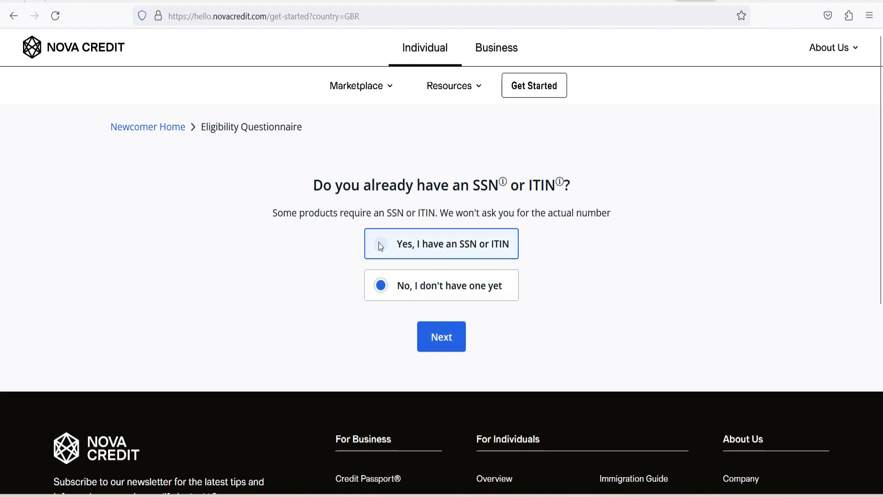
{"action": "left_click", "coordinate": [381, 285]}
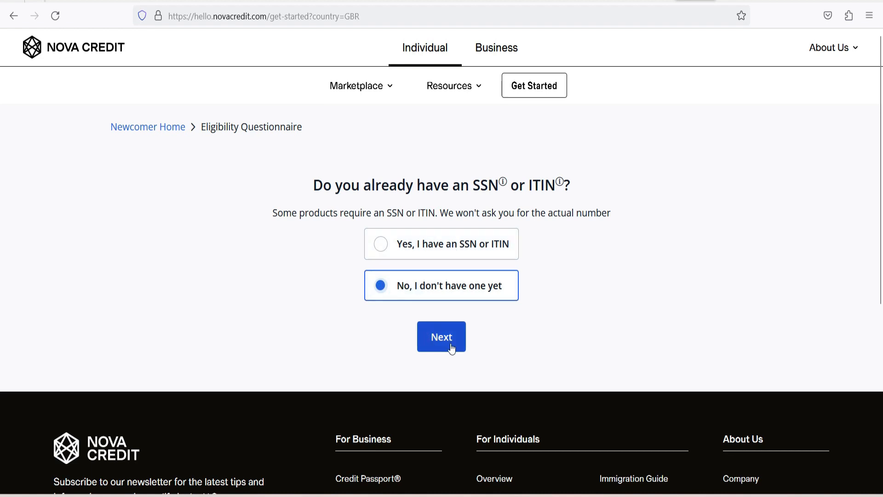
{"action": "left_click", "coordinate": [441, 336]}
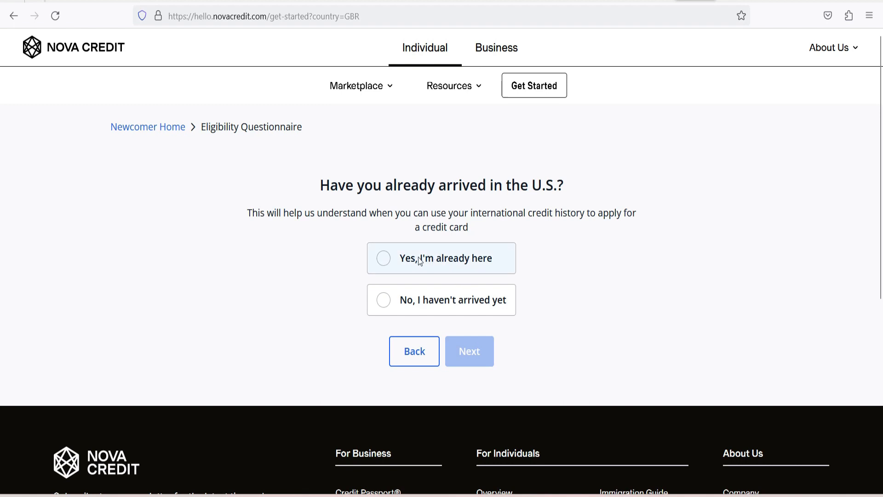
{"action": "left_click", "coordinate": [383, 258]}
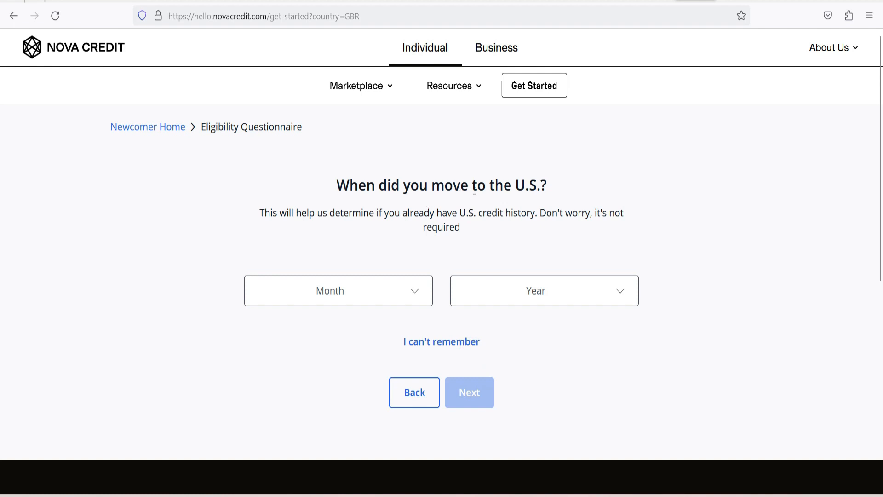
{"action": "mouse_move", "coordinate": [296, 224]}
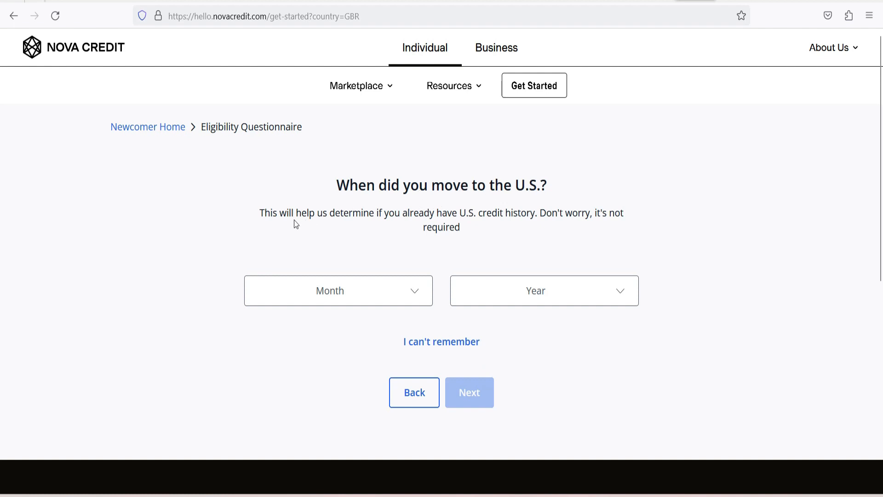
{"action": "mouse_move", "coordinate": [415, 229]}
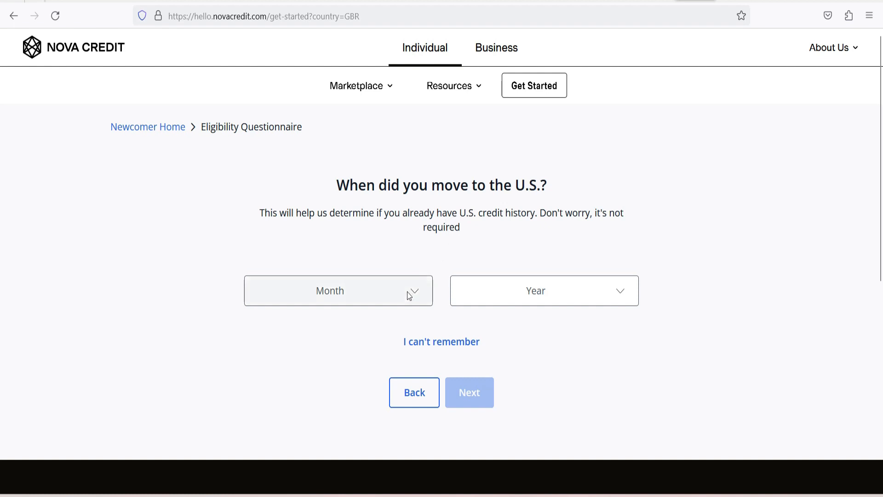
- Submit July 2023 as the move-to-U.S. date
{"action": "left_click", "coordinate": [338, 291]}
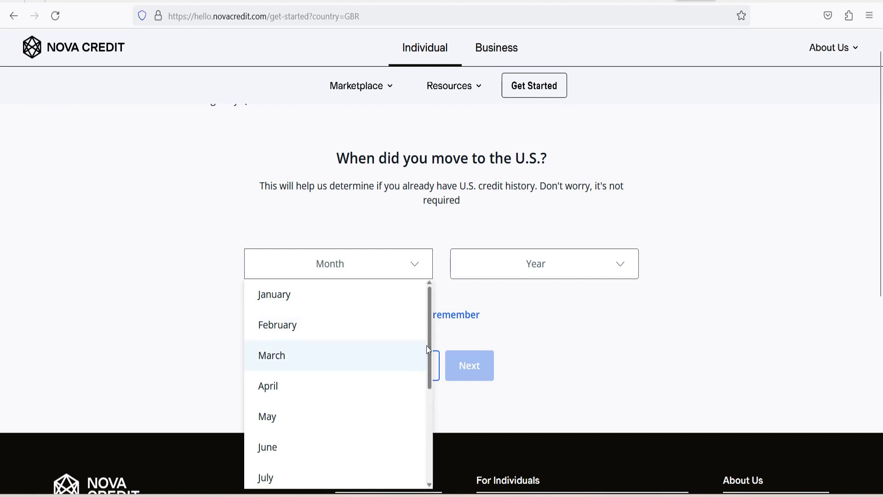
{"action": "scroll", "scroll_direction": "down", "scroll_amount": 3}
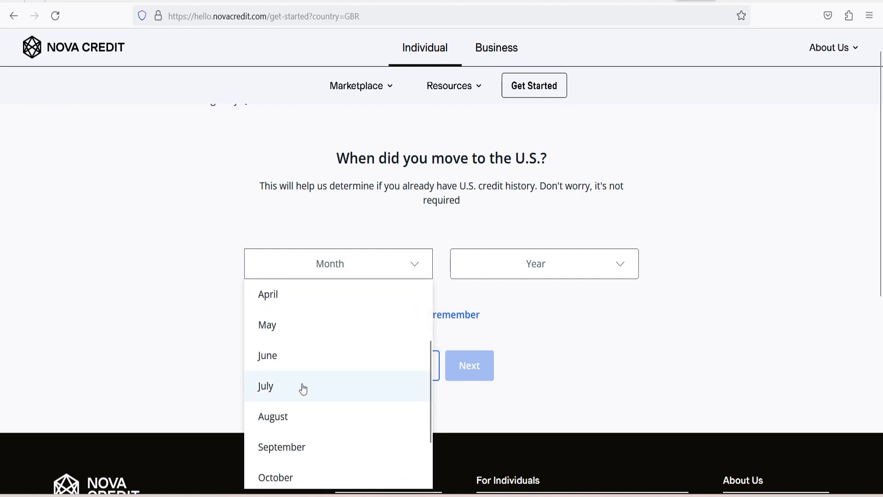
{"action": "mouse_move", "coordinate": [296, 420]}
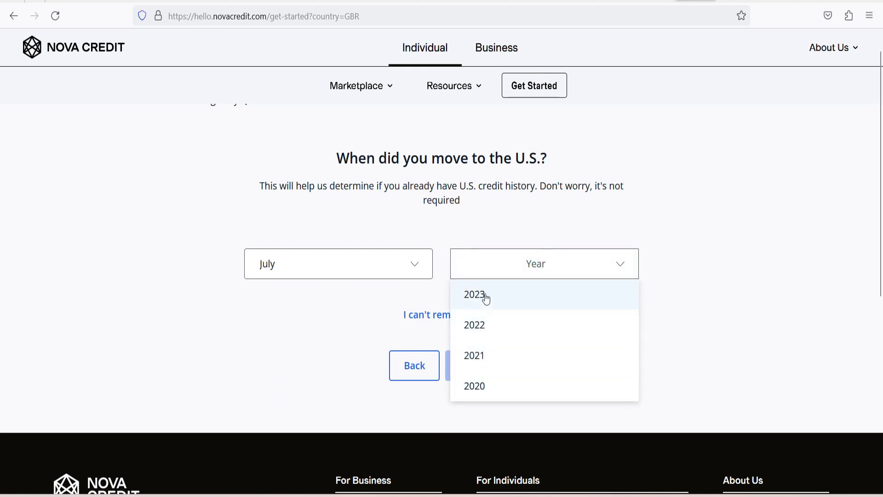
{"action": "left_click", "coordinate": [474, 294]}
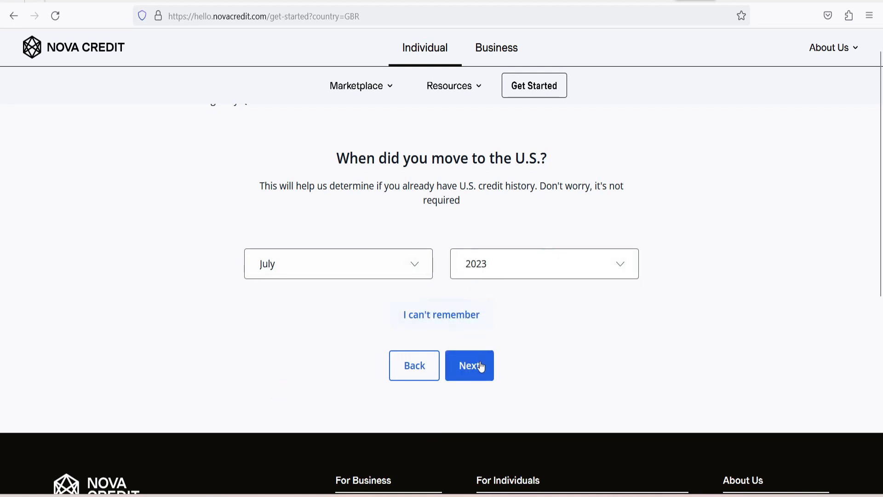
{"action": "left_click", "coordinate": [469, 364]}
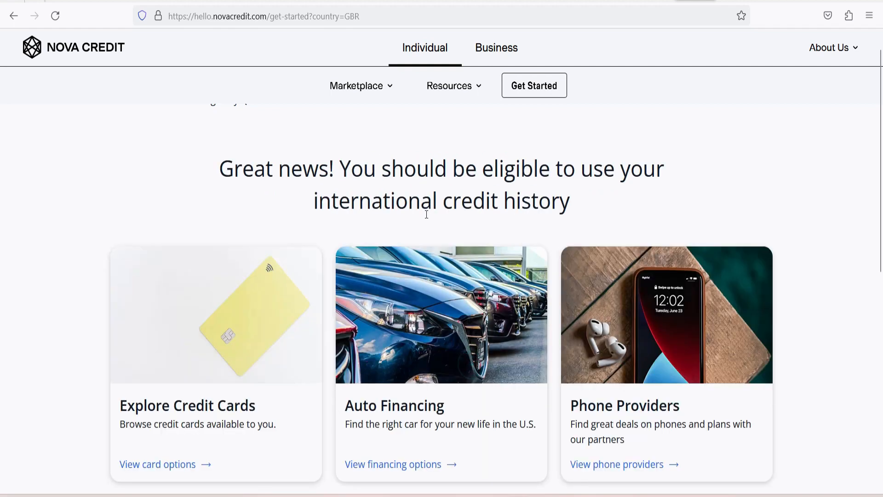
{"action": "mouse_move", "coordinate": [377, 168]}
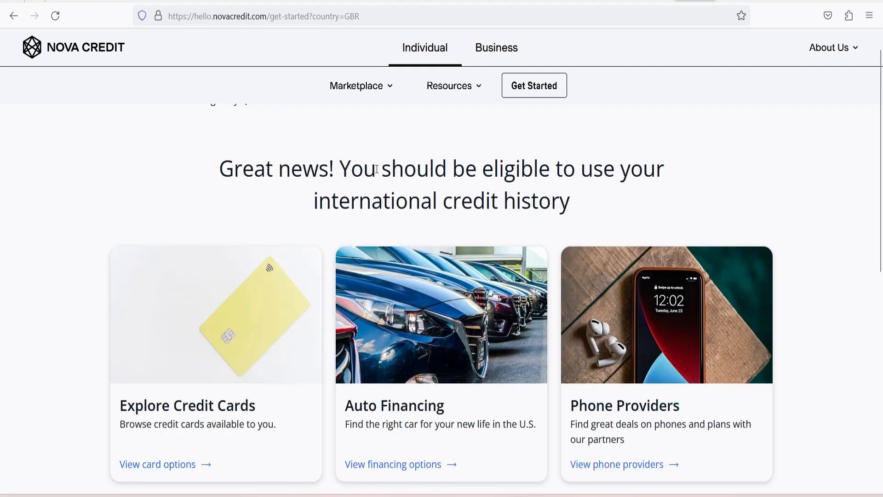
{"action": "mouse_move", "coordinate": [445, 225]}
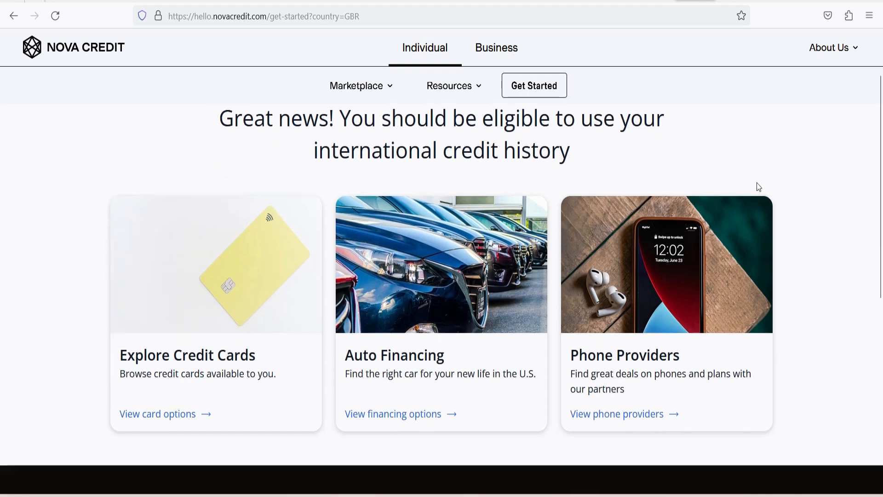
- Open the card options from the Explore Credit Cards tile
{"action": "scroll", "scroll_direction": "down", "scroll_amount": 3}
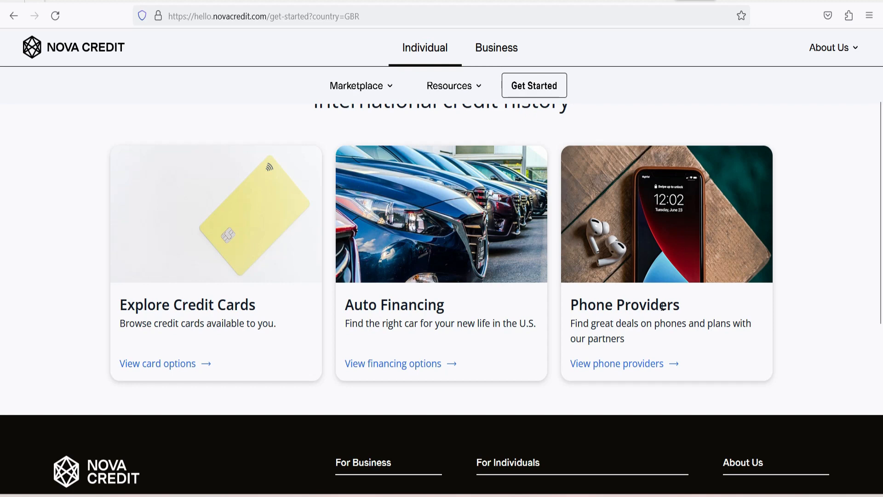
{"action": "mouse_move", "coordinate": [161, 349]}
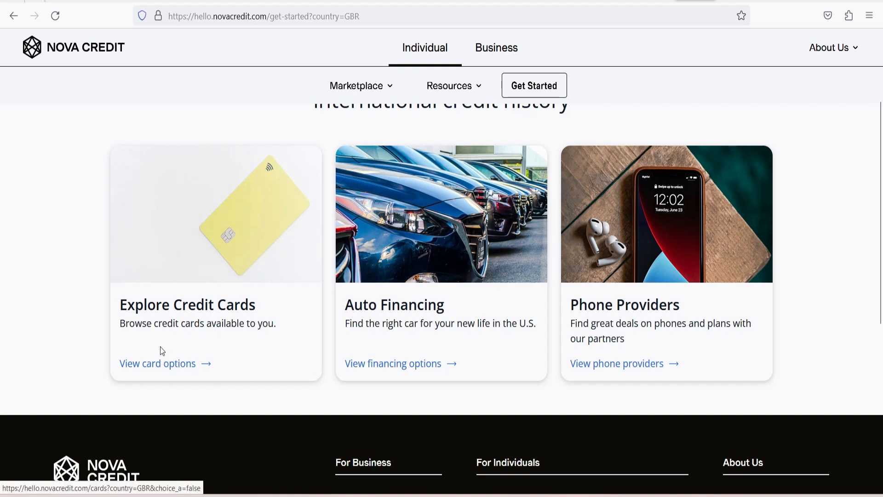
{"action": "left_click", "coordinate": [157, 364]}
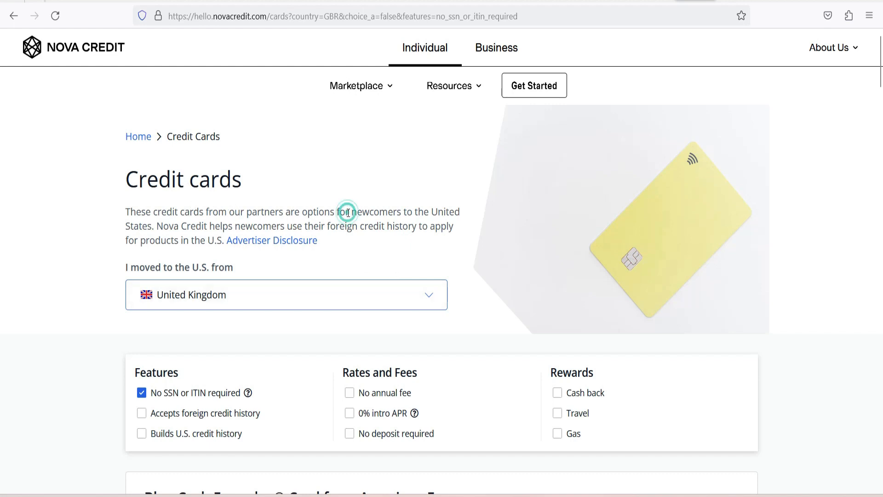
{"action": "scroll", "scroll_direction": "down", "scroll_amount": 3}
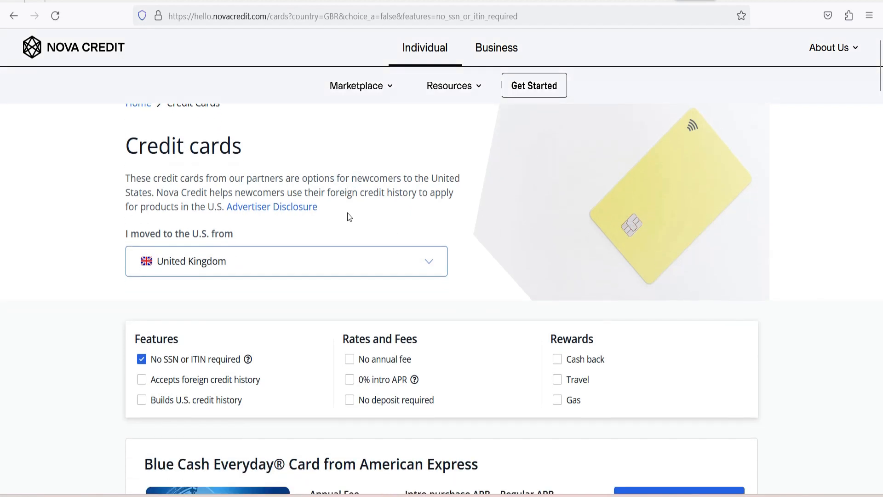
{"action": "scroll", "scroll_direction": "down", "scroll_amount": 3}
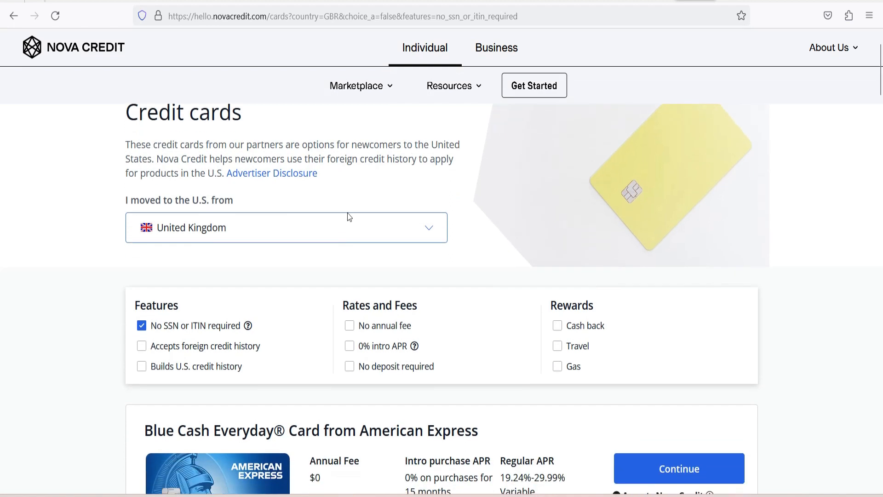
{"action": "scroll", "scroll_direction": "down", "scroll_amount": 3}
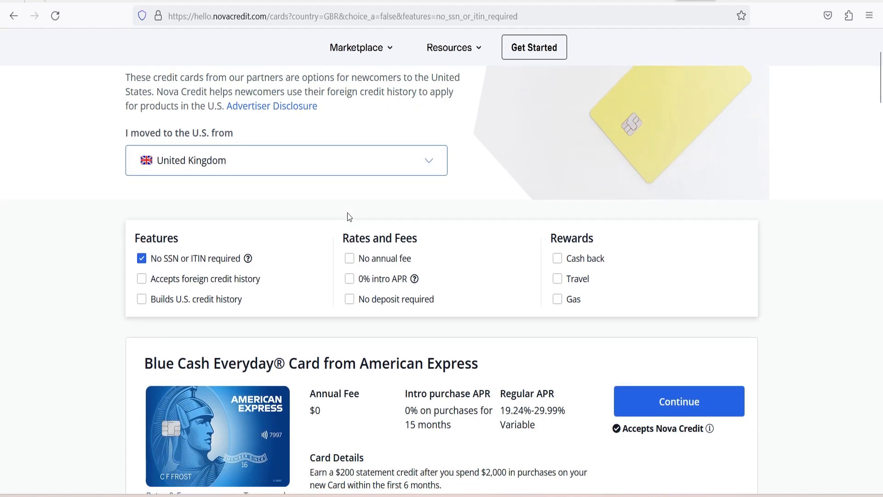
{"action": "scroll", "scroll_direction": "down", "scroll_amount": 3}
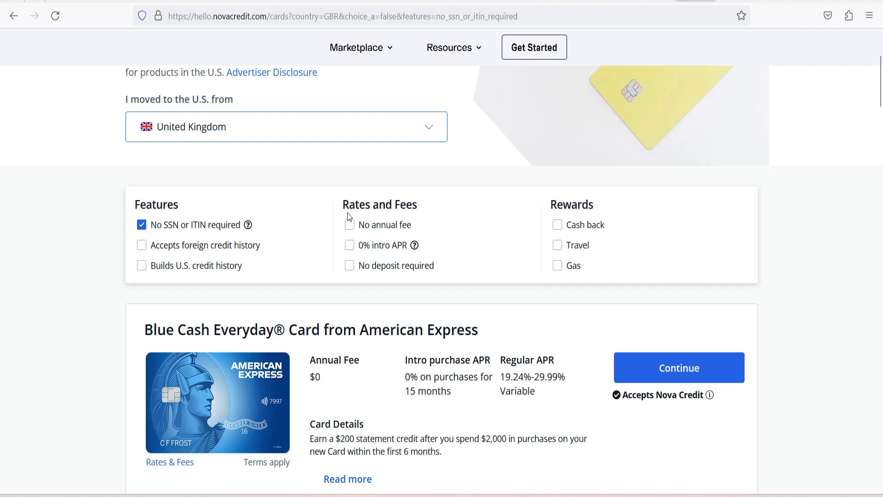
{"action": "scroll", "scroll_direction": "down", "scroll_amount": 3}
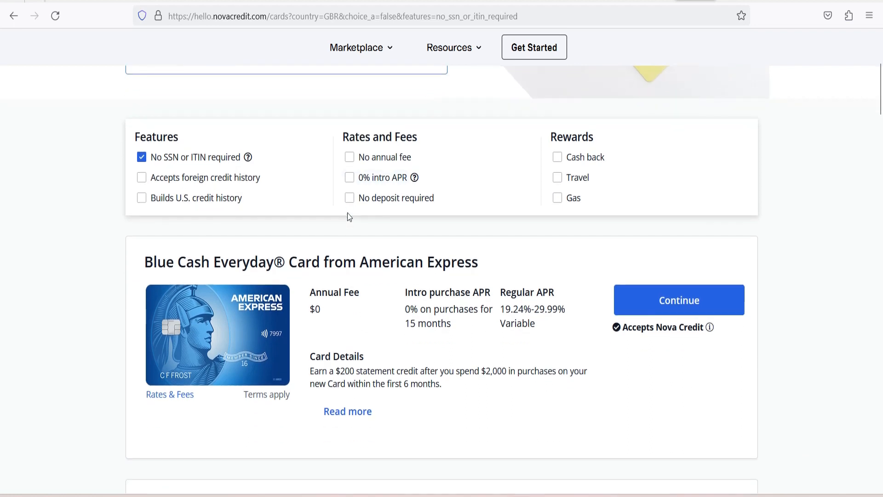
{"action": "scroll", "scroll_direction": "down", "scroll_amount": 3}
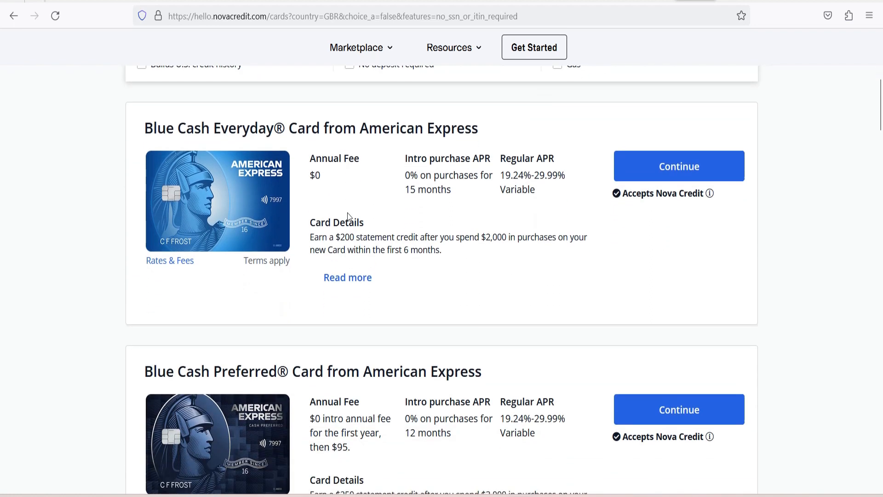
{"action": "scroll", "scroll_direction": "down", "scroll_amount": 3}
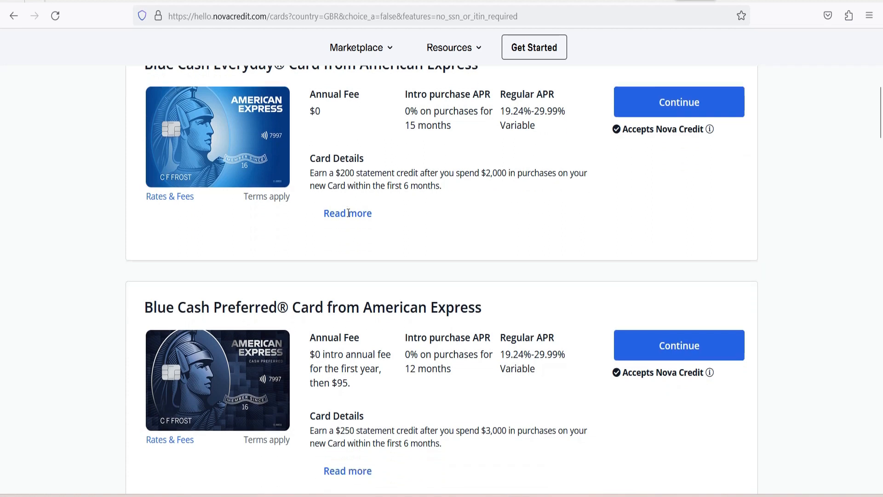
{"action": "scroll", "scroll_direction": "down", "scroll_amount": 3}
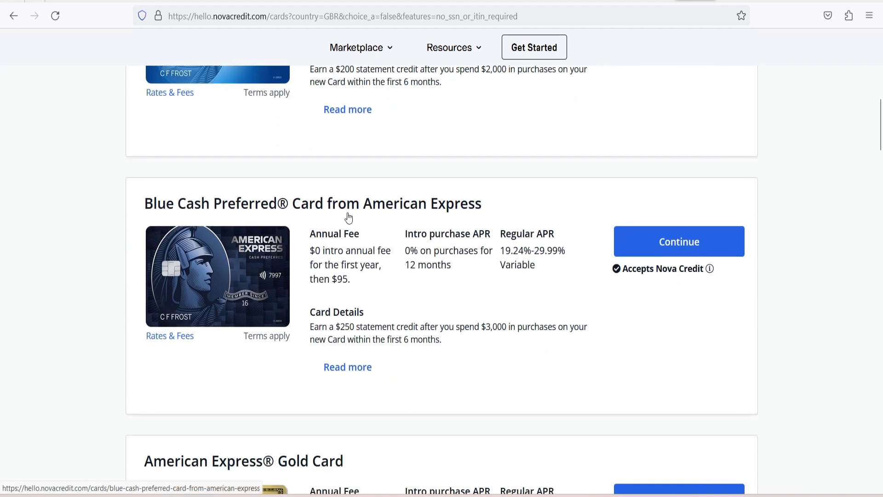
{"action": "scroll", "scroll_direction": "down", "scroll_amount": 3}
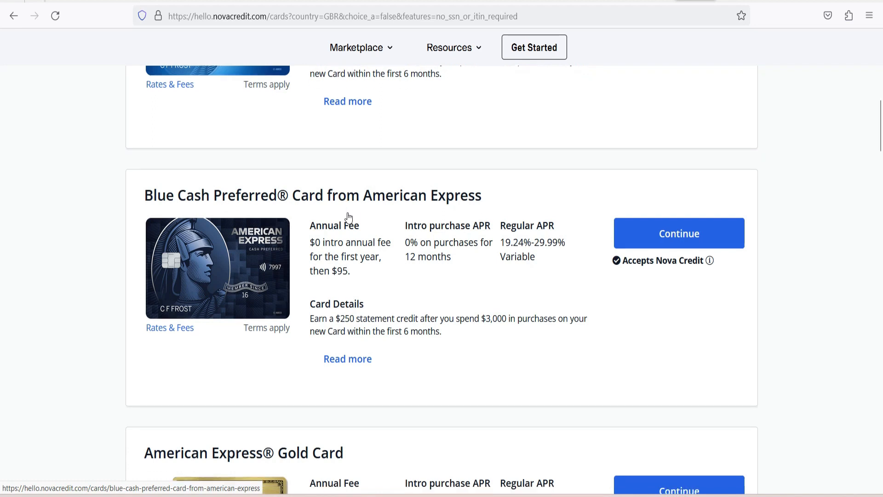
{"action": "scroll", "scroll_direction": "down", "scroll_amount": 3}
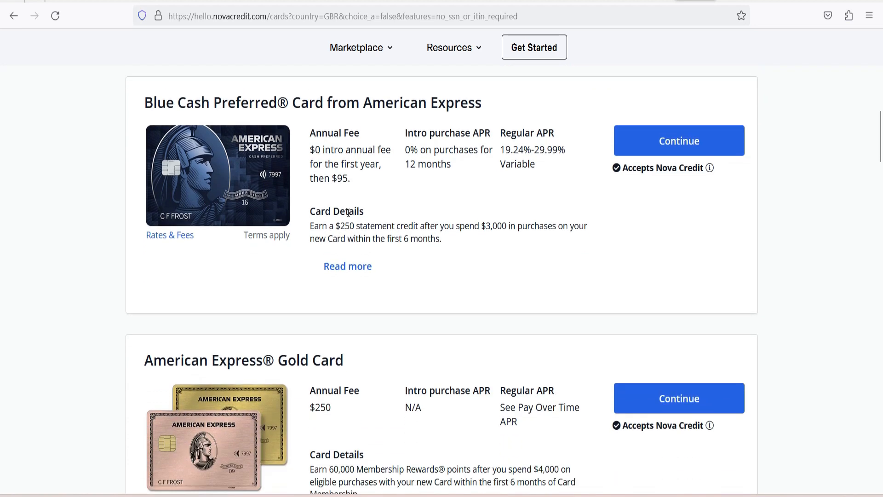
{"action": "scroll", "scroll_direction": "down", "scroll_amount": 3}
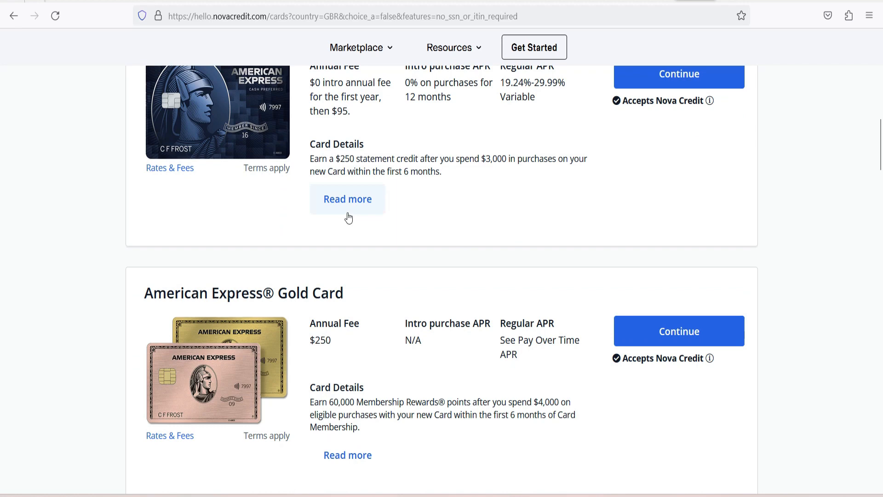
{"action": "scroll", "scroll_direction": "down", "scroll_amount": 3}
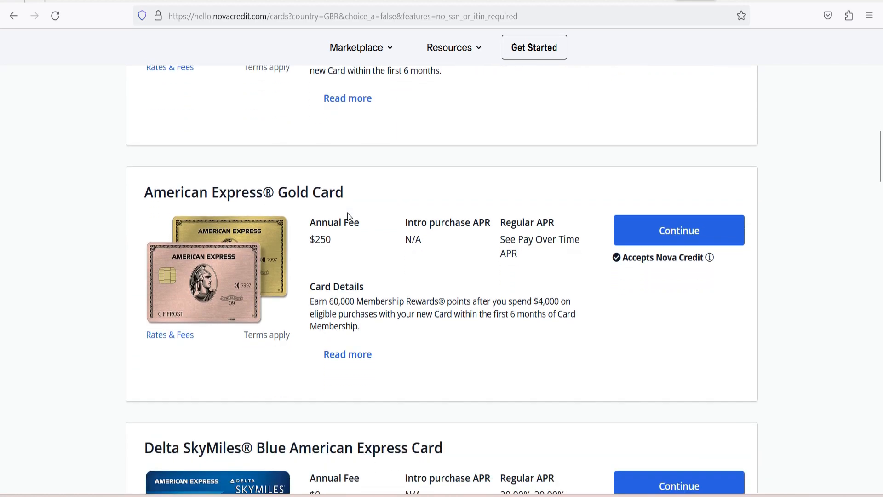
{"action": "scroll", "scroll_direction": "down", "scroll_amount": 3}
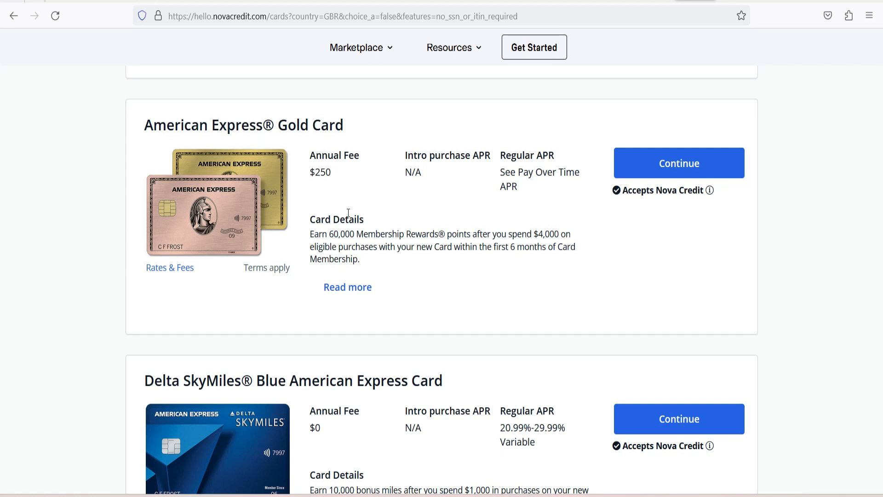
{"action": "scroll", "scroll_direction": "down", "scroll_amount": 3}
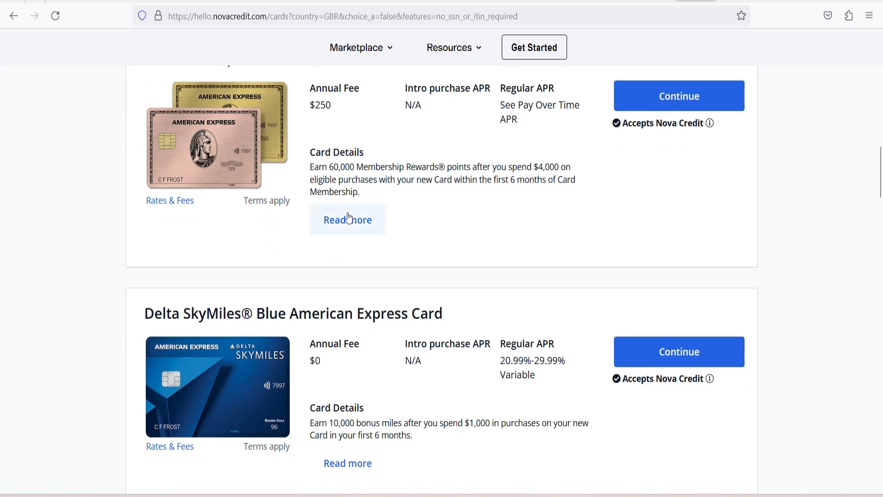
{"action": "scroll", "scroll_direction": "down", "scroll_amount": 3}
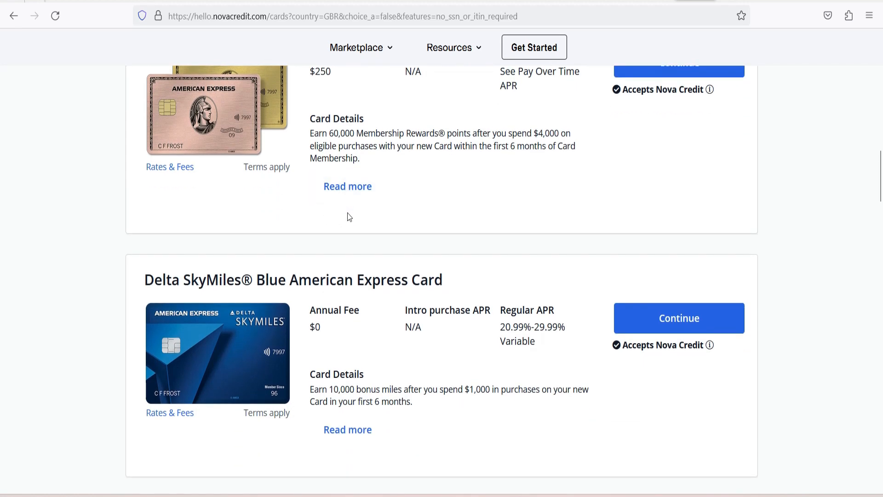
{"action": "scroll", "scroll_direction": "down", "scroll_amount": 3}
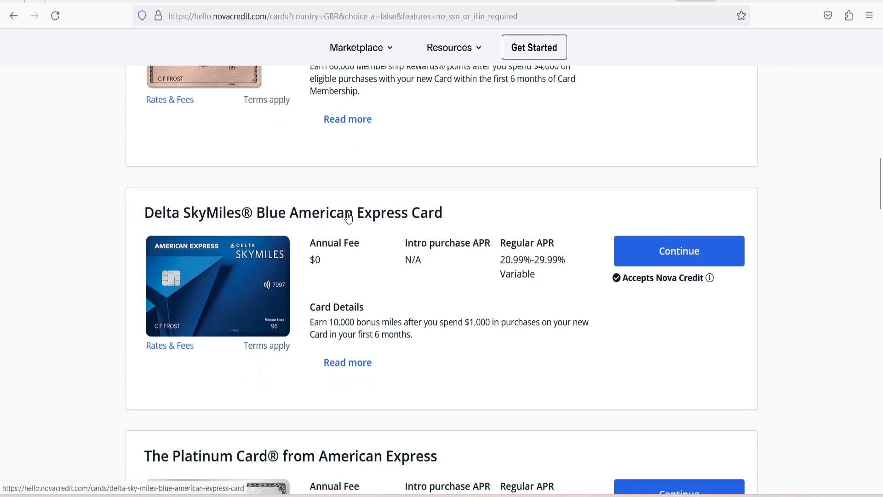
{"action": "scroll", "scroll_direction": "down", "scroll_amount": 3}
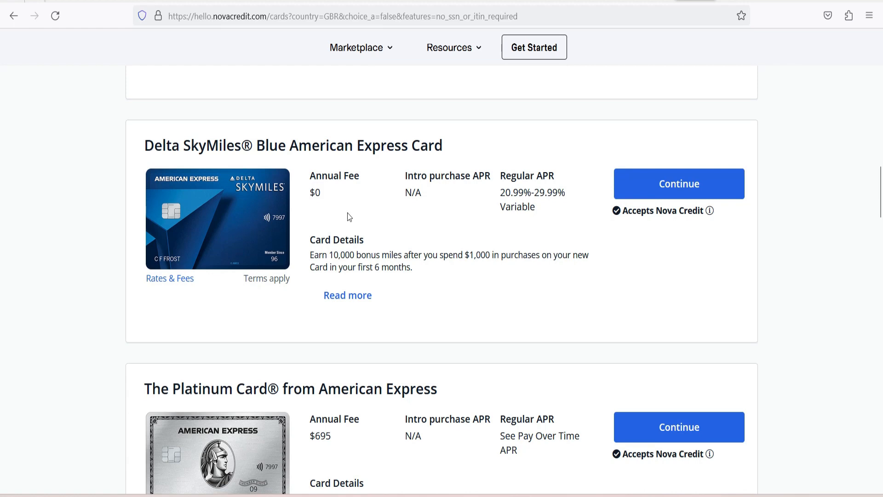
{"action": "scroll", "scroll_direction": "down", "scroll_amount": 3}
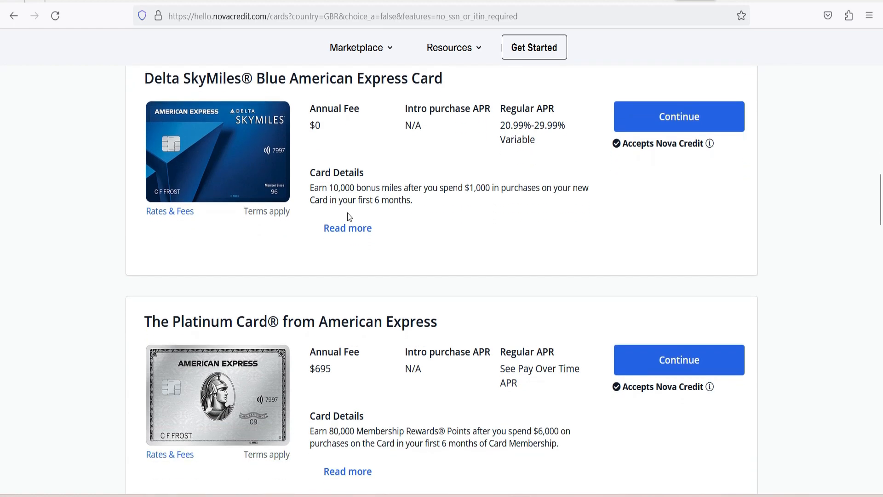
{"action": "scroll", "scroll_direction": "down", "scroll_amount": 3}
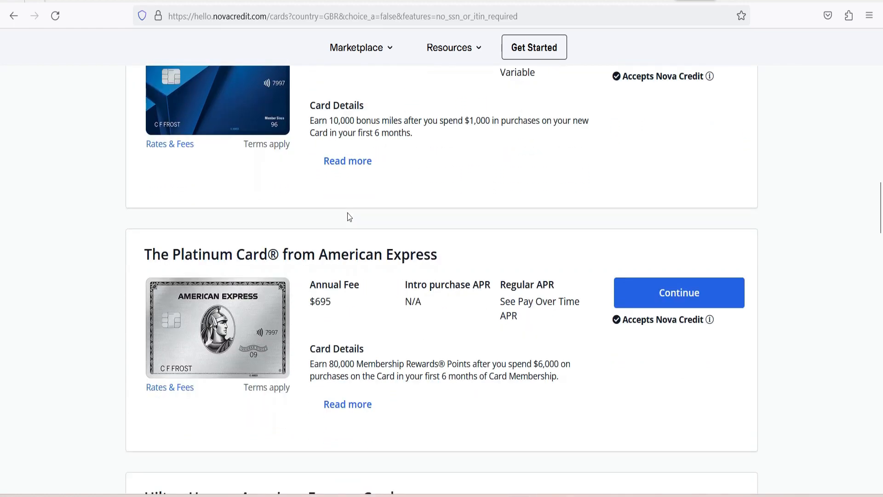
{"action": "scroll", "scroll_direction": "down", "scroll_amount": 3}
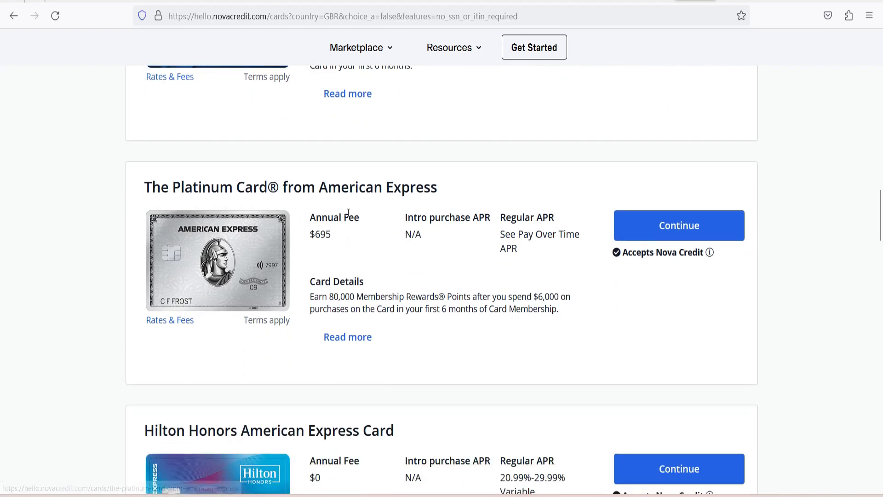
{"action": "scroll", "scroll_direction": "down", "scroll_amount": 3}
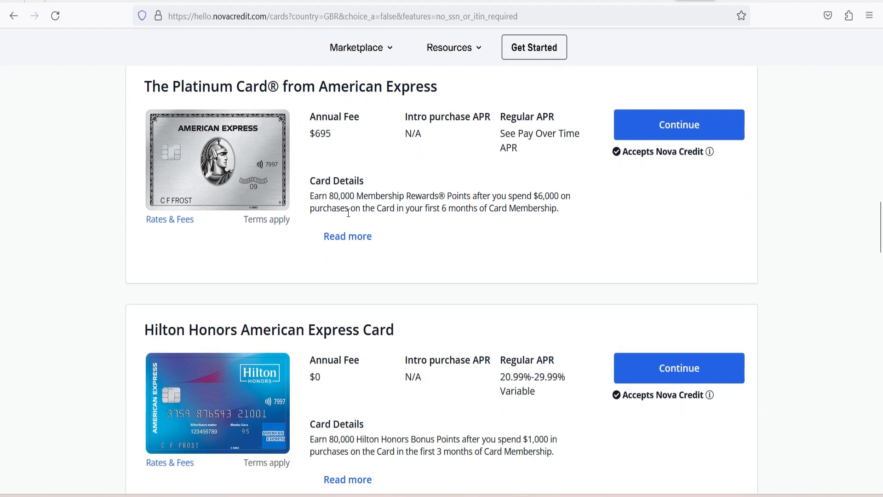